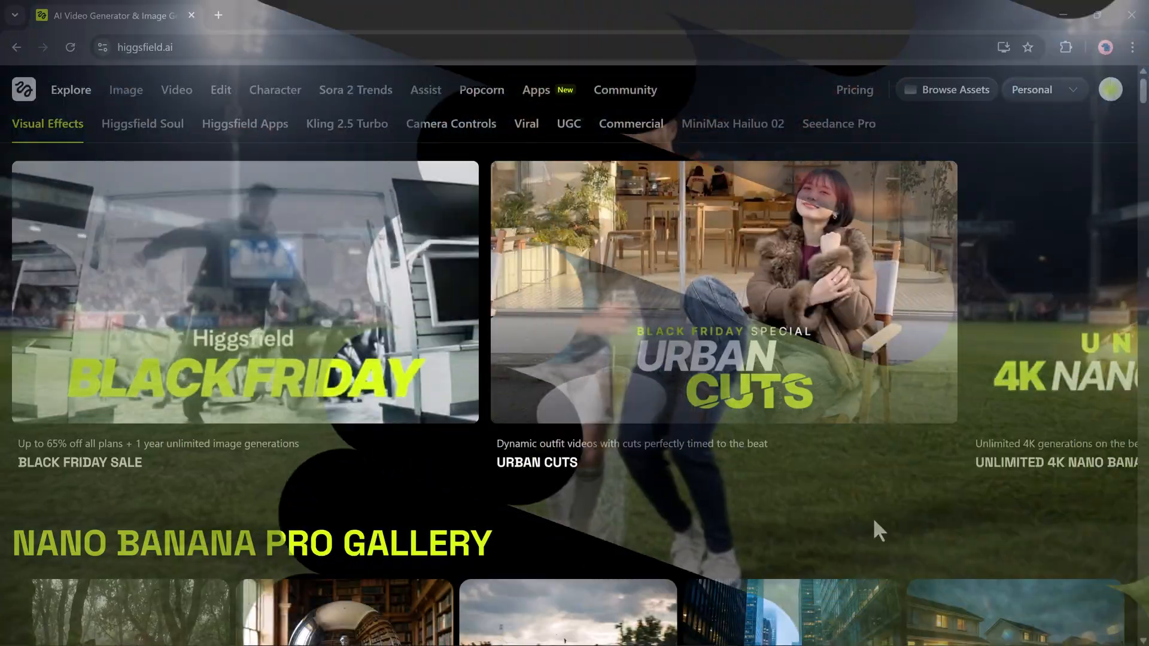
# Step: Browse the Explore page galleries: Higgsfield Soul, Apps and Camera Controls, then return to the top
pyautogui.scroll(-3)
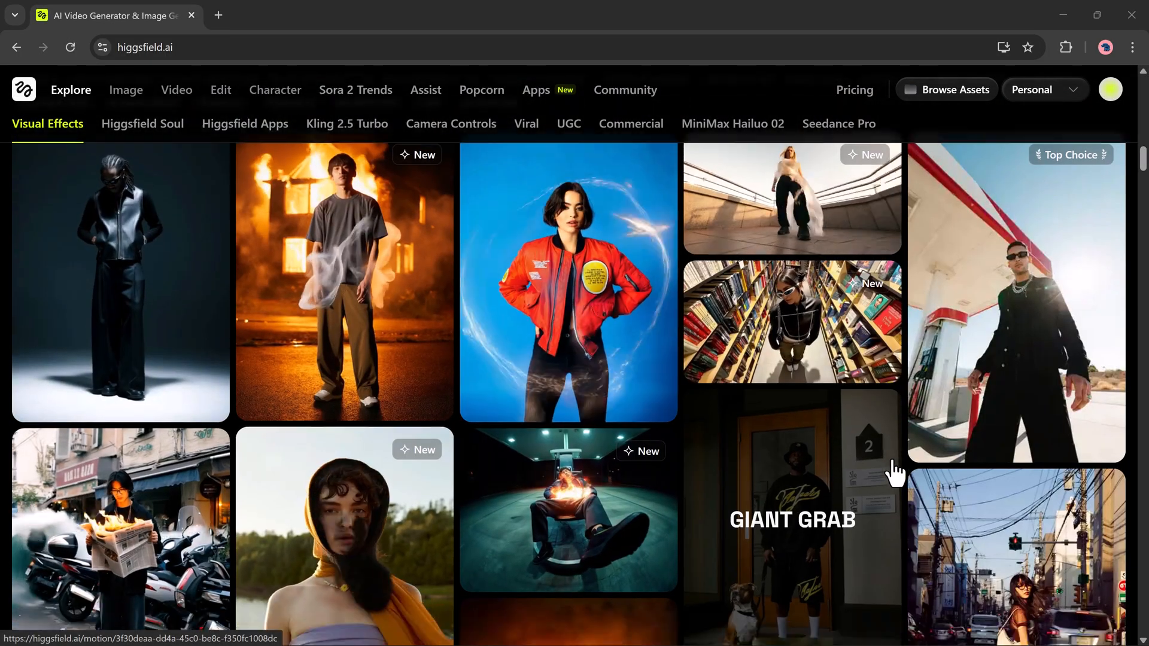
pyautogui.scroll(-3)
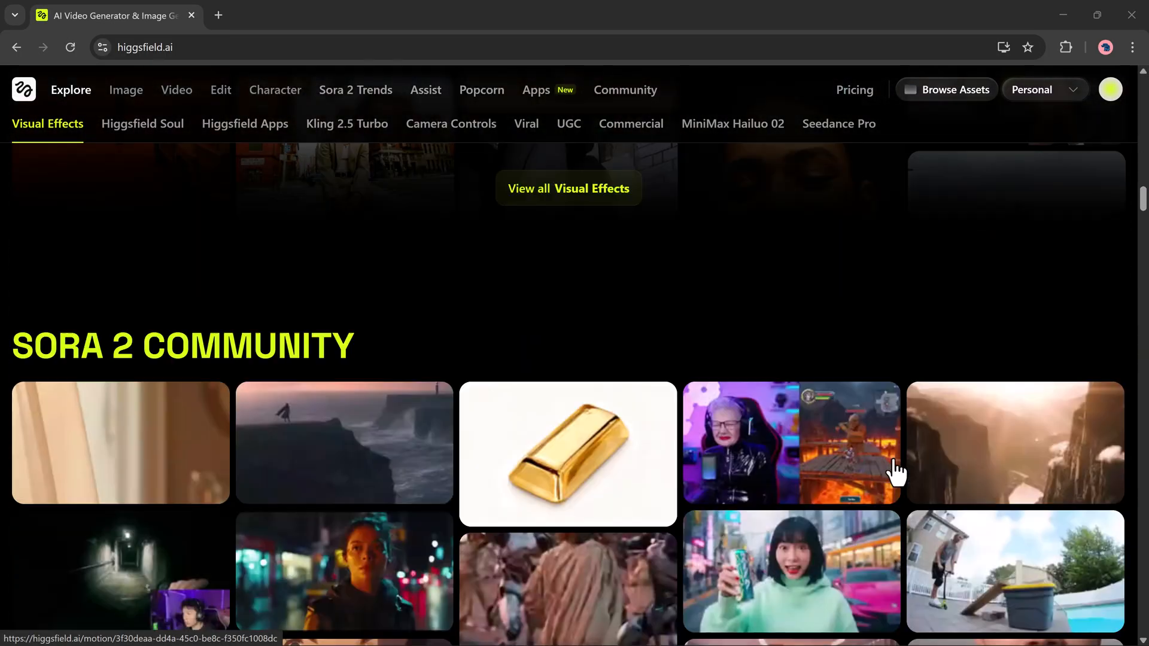
pyautogui.scroll(-3)
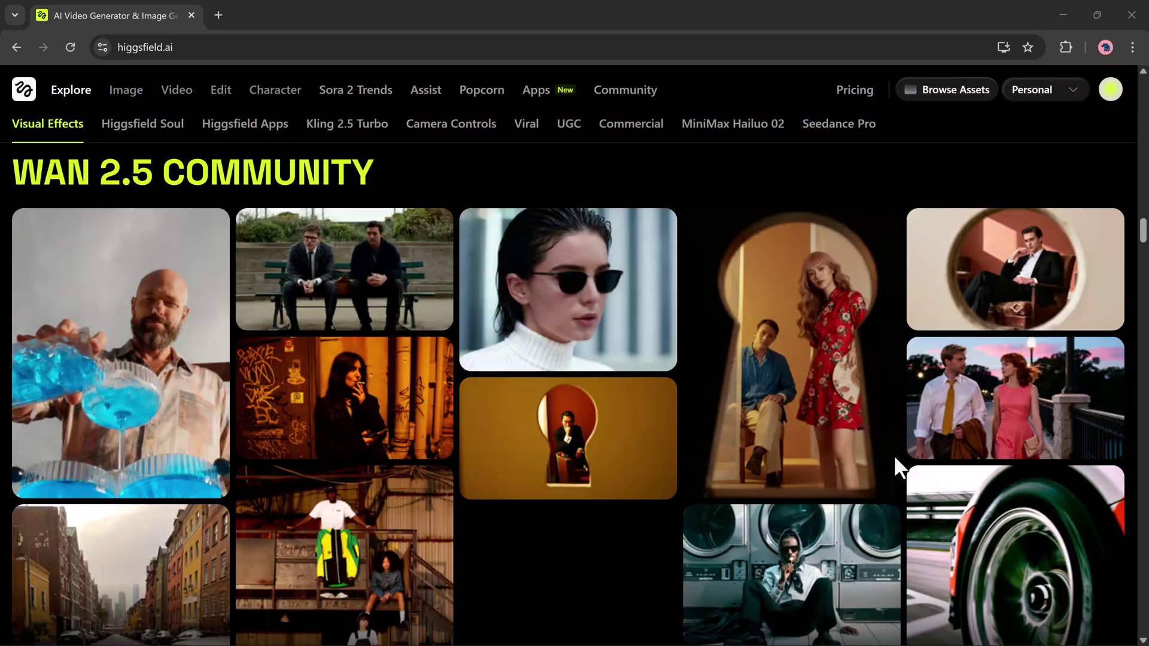
pyautogui.click(143, 123)
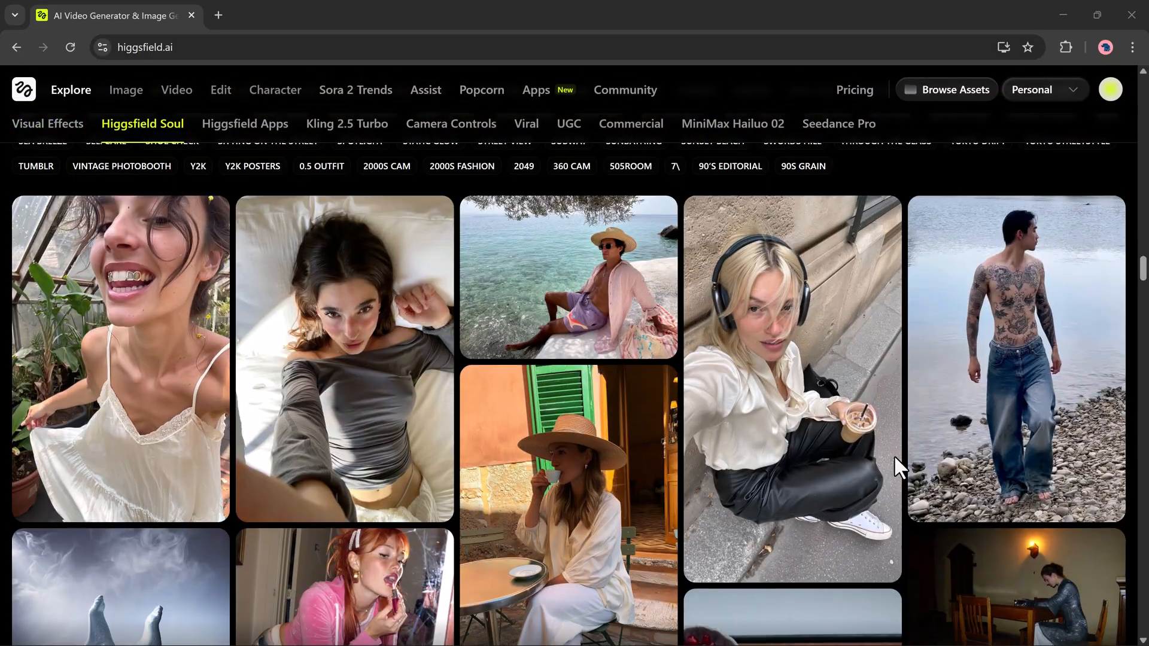
pyautogui.click(244, 123)
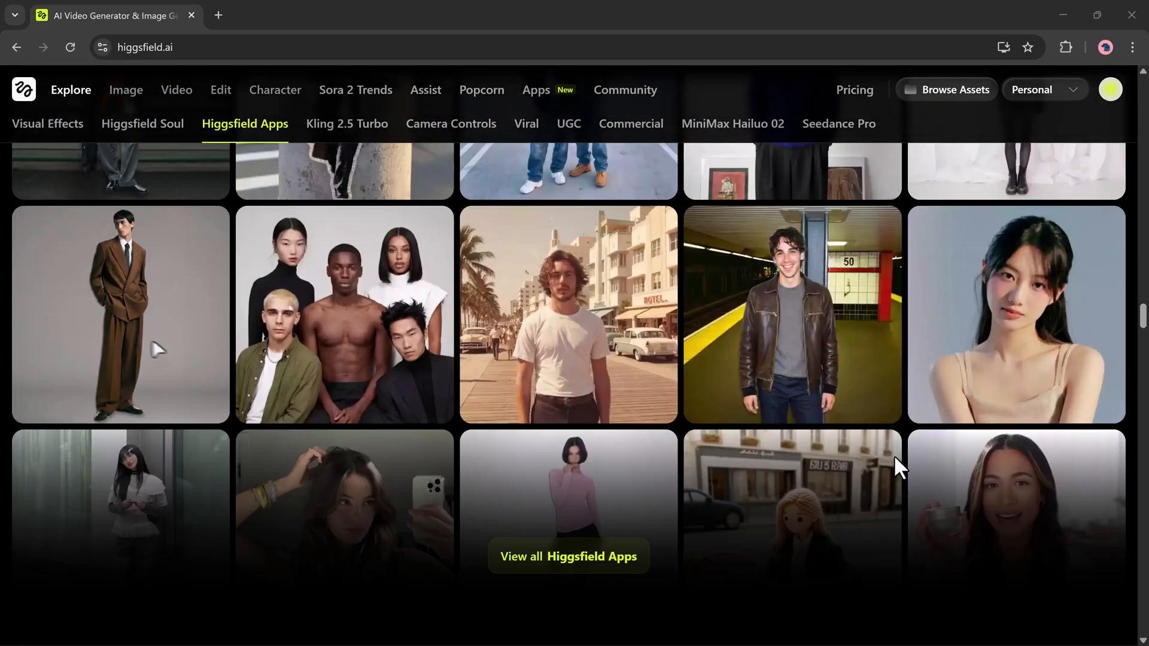
pyautogui.click(450, 123)
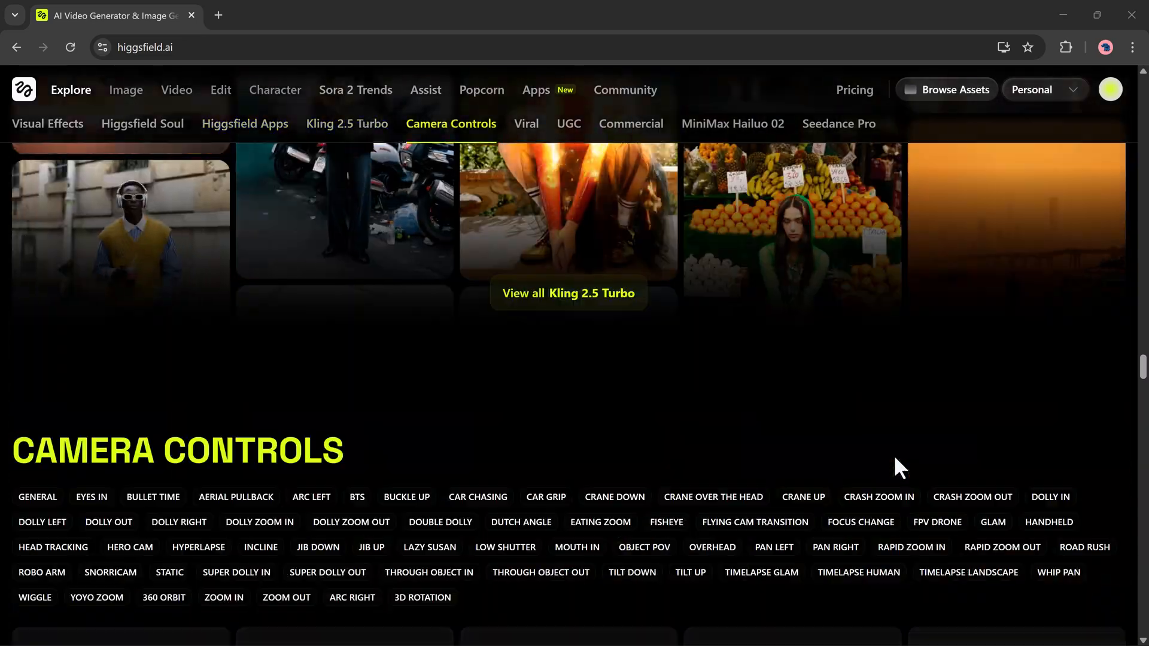
pyautogui.click(244, 123)
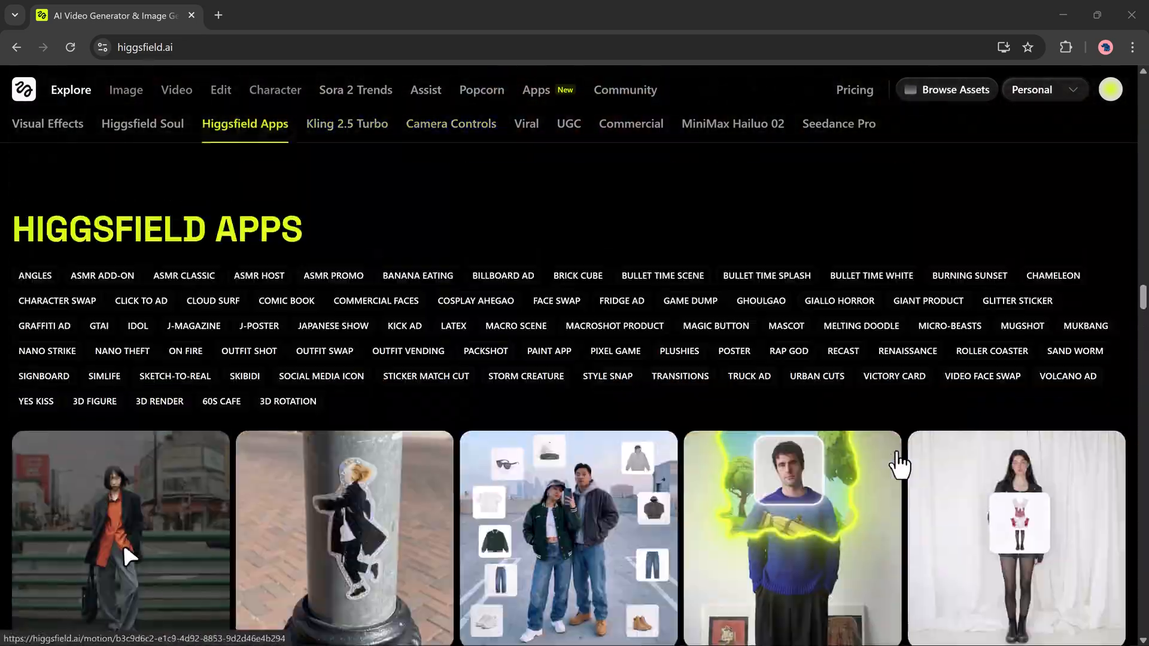
pyautogui.click(48, 124)
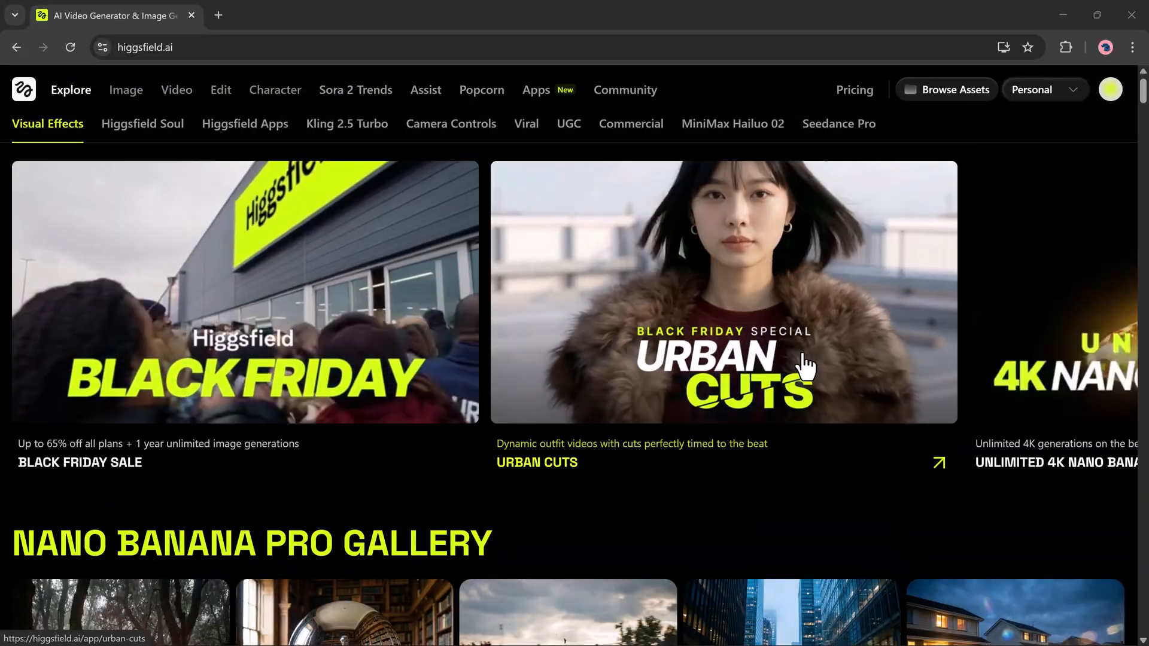
# Step: Write the Image prompt: a young boy proposes to his girlfriend at a lively party, soft golden lights
pyautogui.click(125, 90)
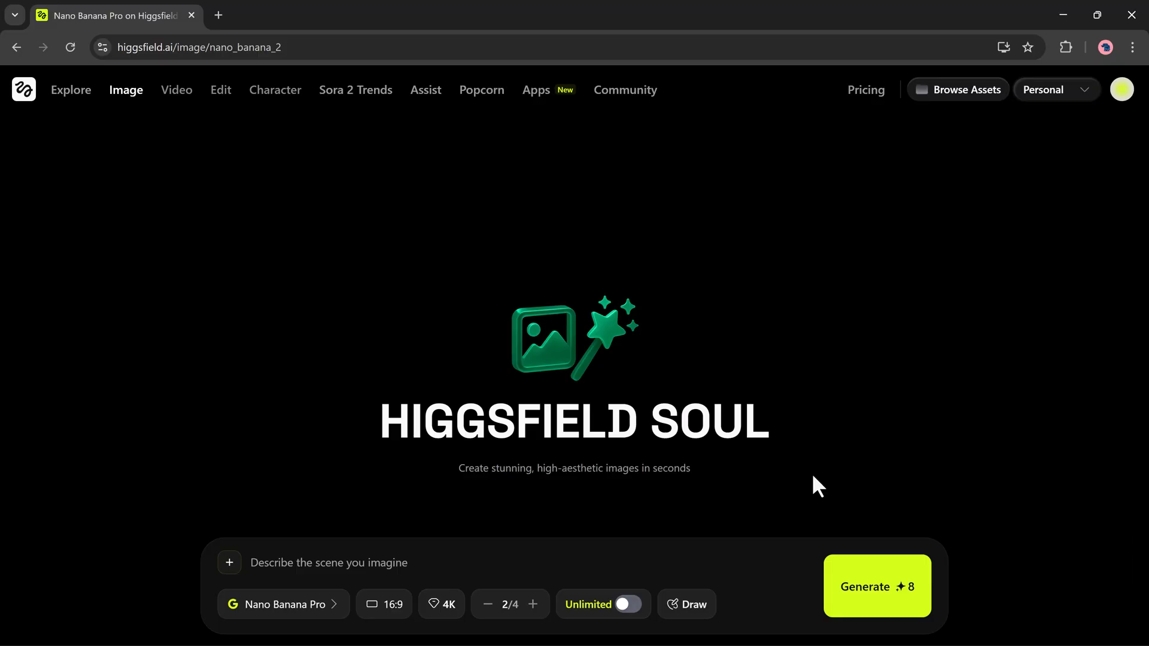
pyautogui.moveTo(747, 344)
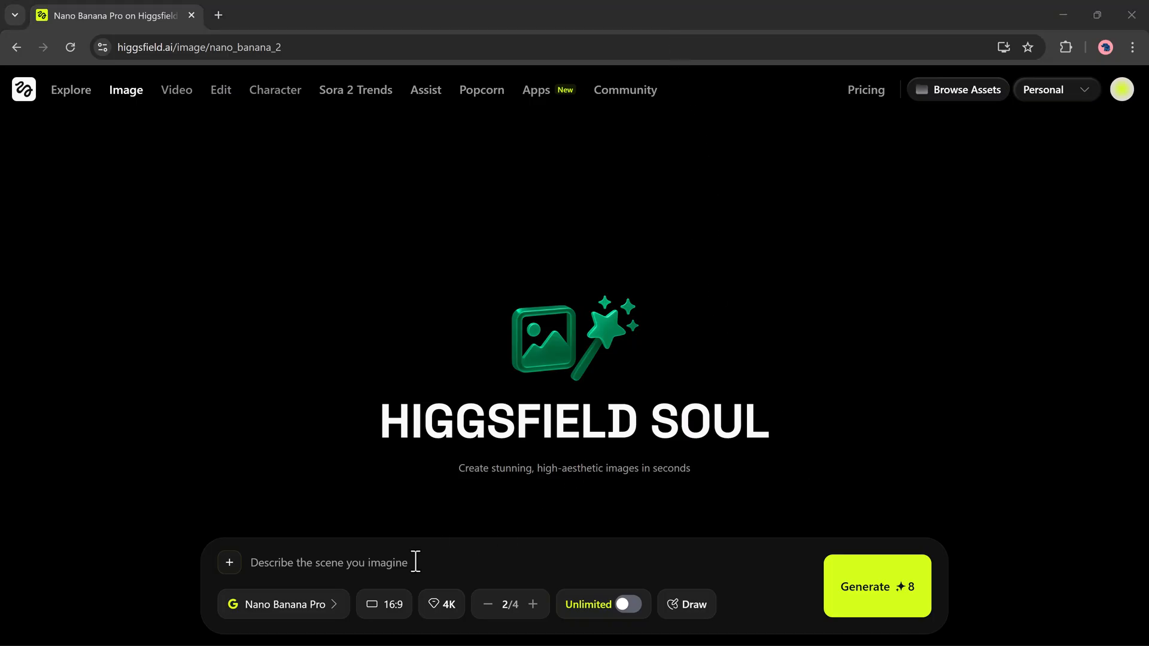
pyautogui.moveTo(352, 573)
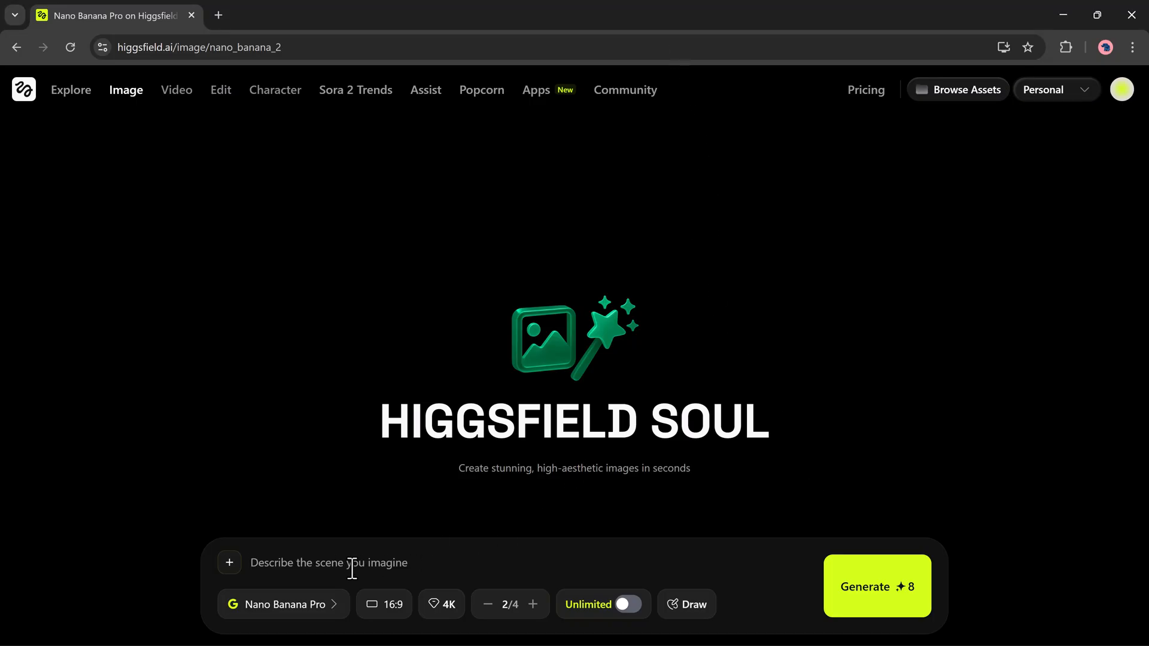
pyautogui.write('A young boy proposes to his girlfriend at a lively party, soft golden lights, friends around cheering in the background, the boy holding a small ring box while kneeling, the girl surprised and emotional, realistic skin texture, elegant outfits, warm ambience, candid moment, cinematic depth of field, ultra-realistic')
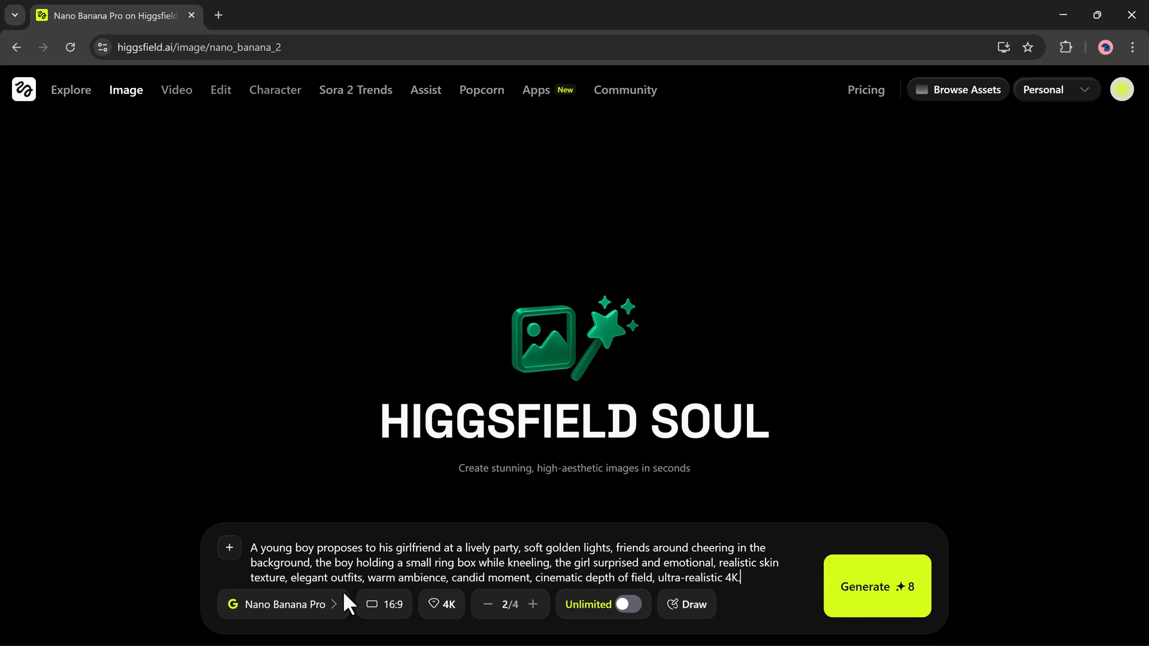
pyautogui.click(283, 605)
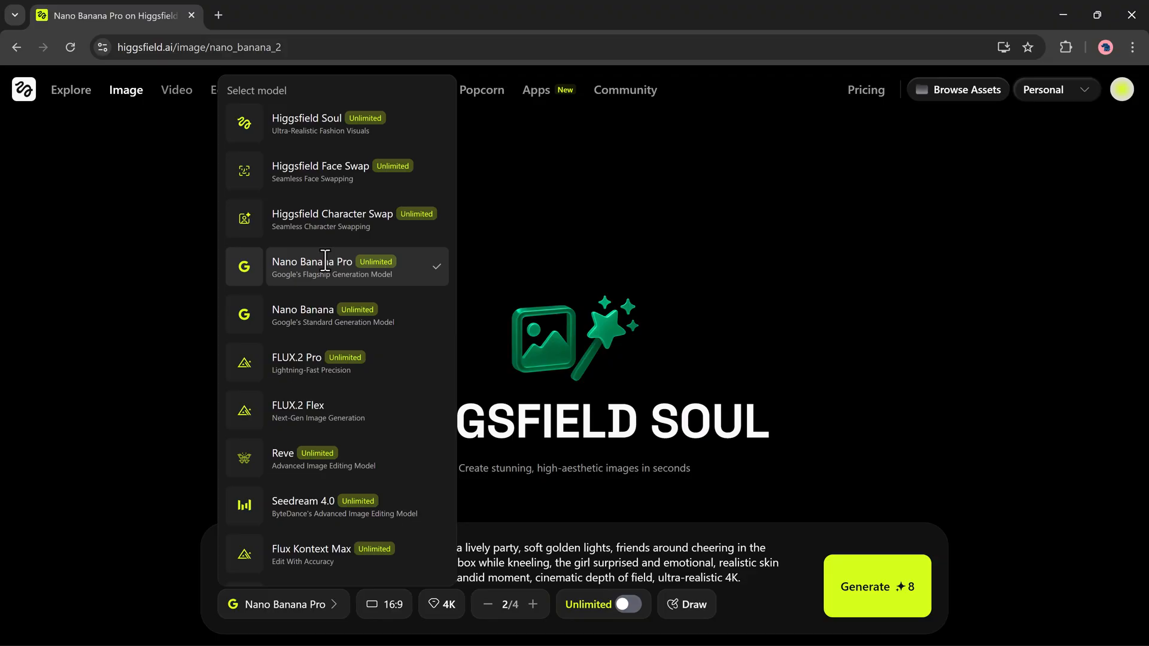
pyautogui.moveTo(320, 375)
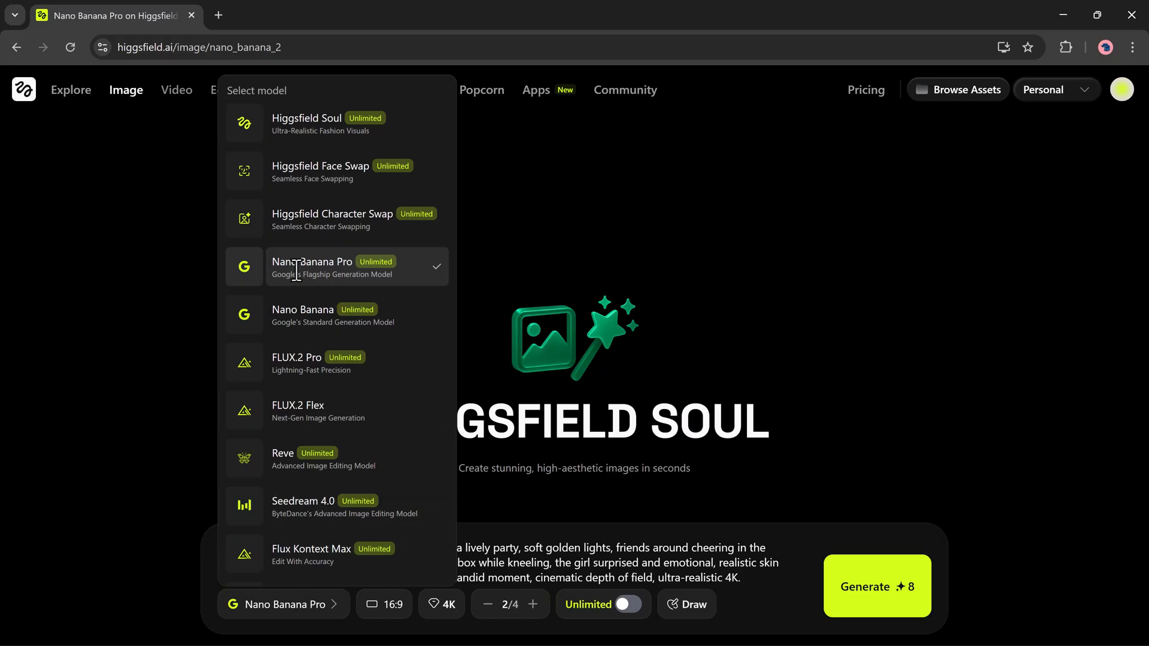
pyautogui.click(383, 604)
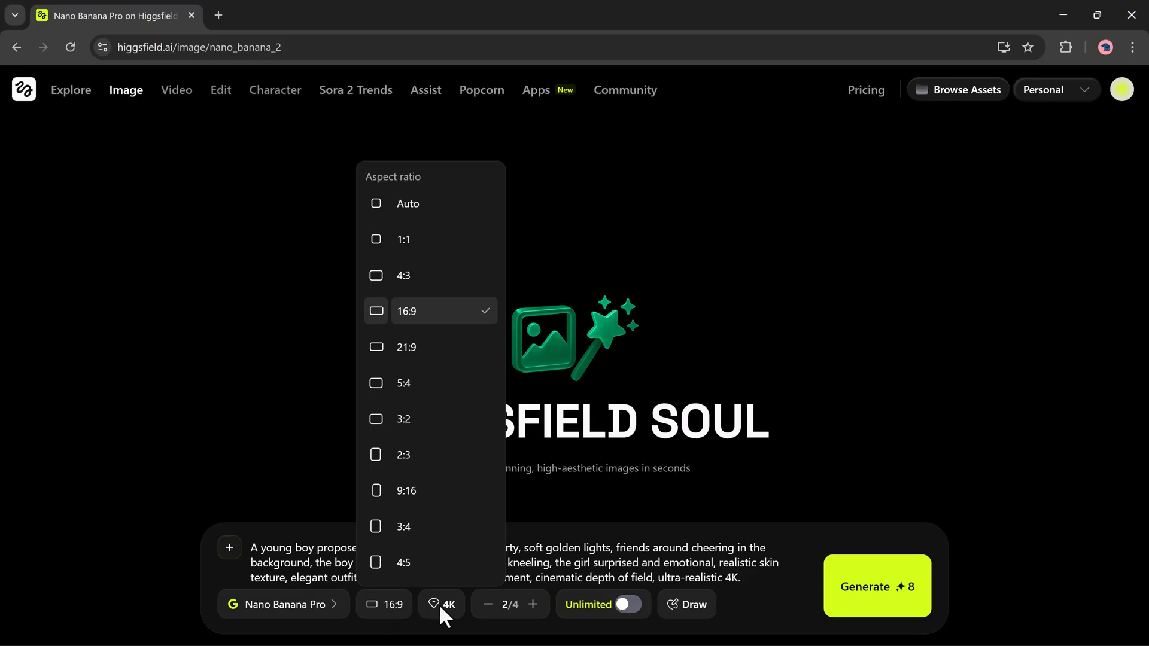
pyautogui.click(441, 604)
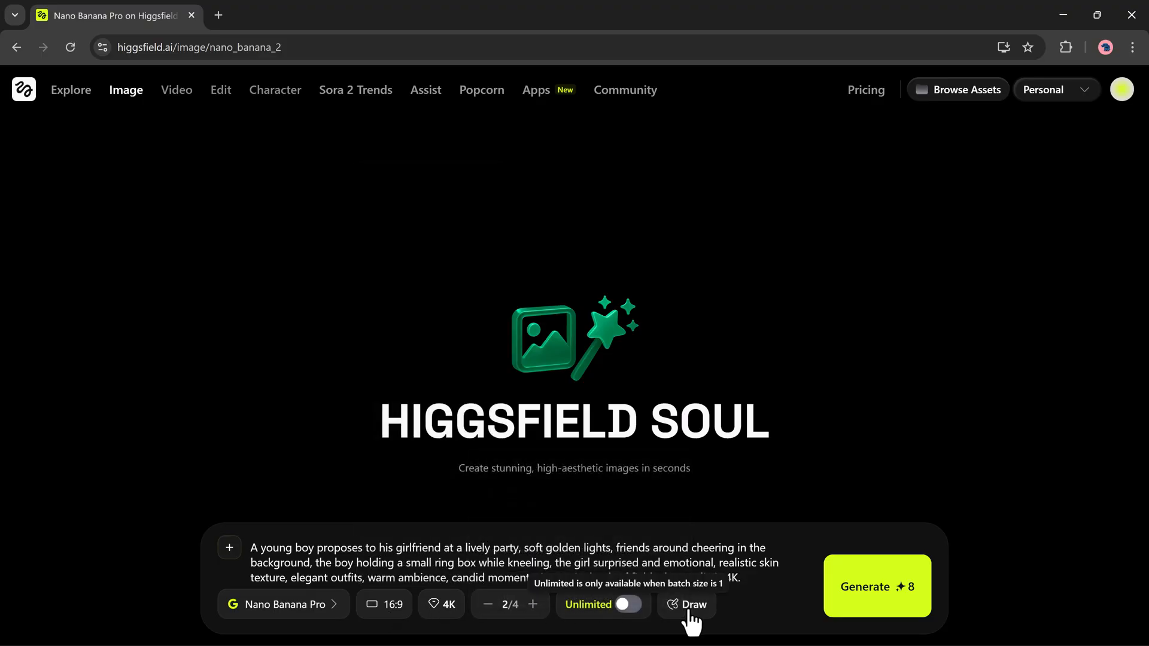
pyautogui.click(877, 587)
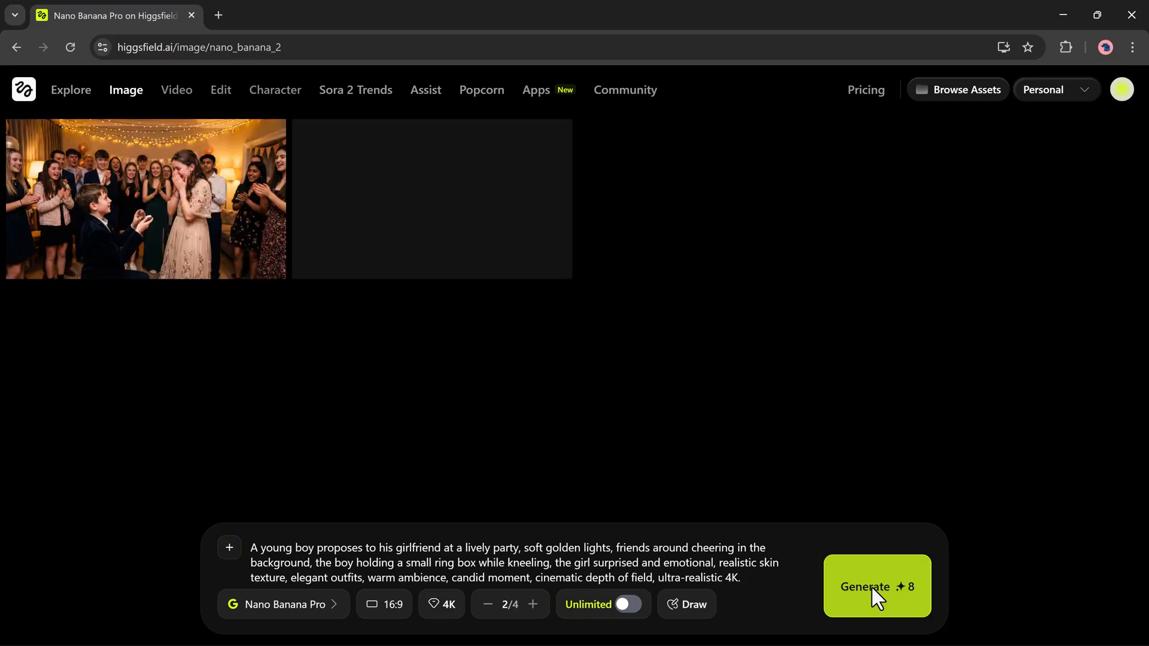
# Step: Generate the proposal images and clear the old edit instruction on the opened image
pyautogui.click(877, 586)
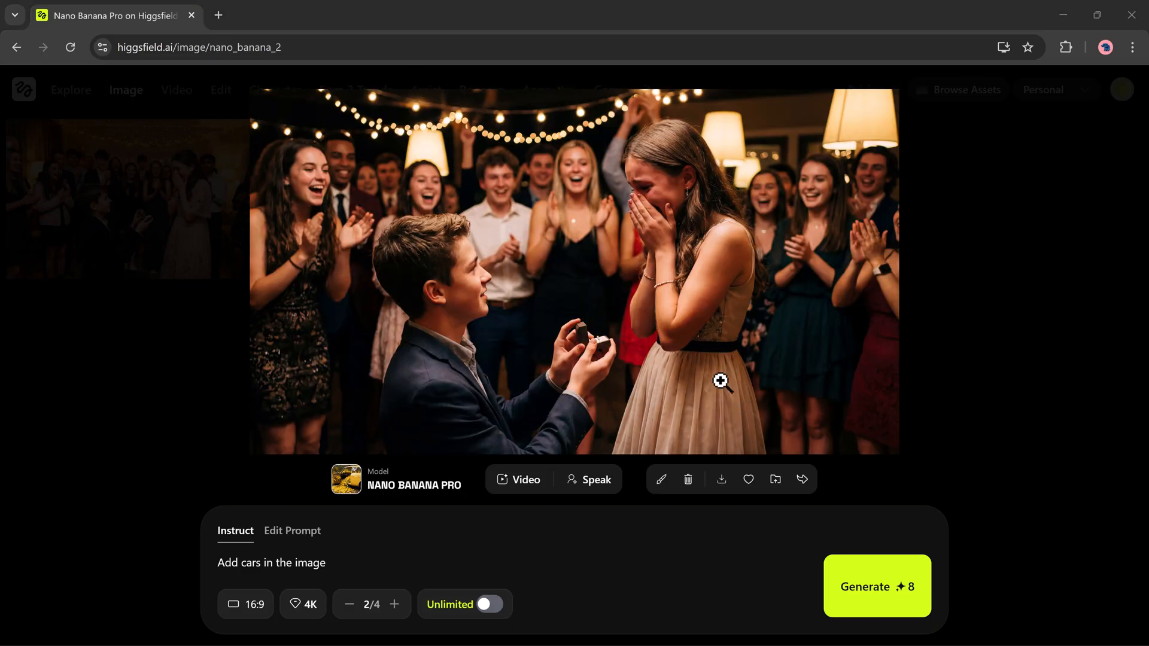
pyautogui.moveTo(445, 282)
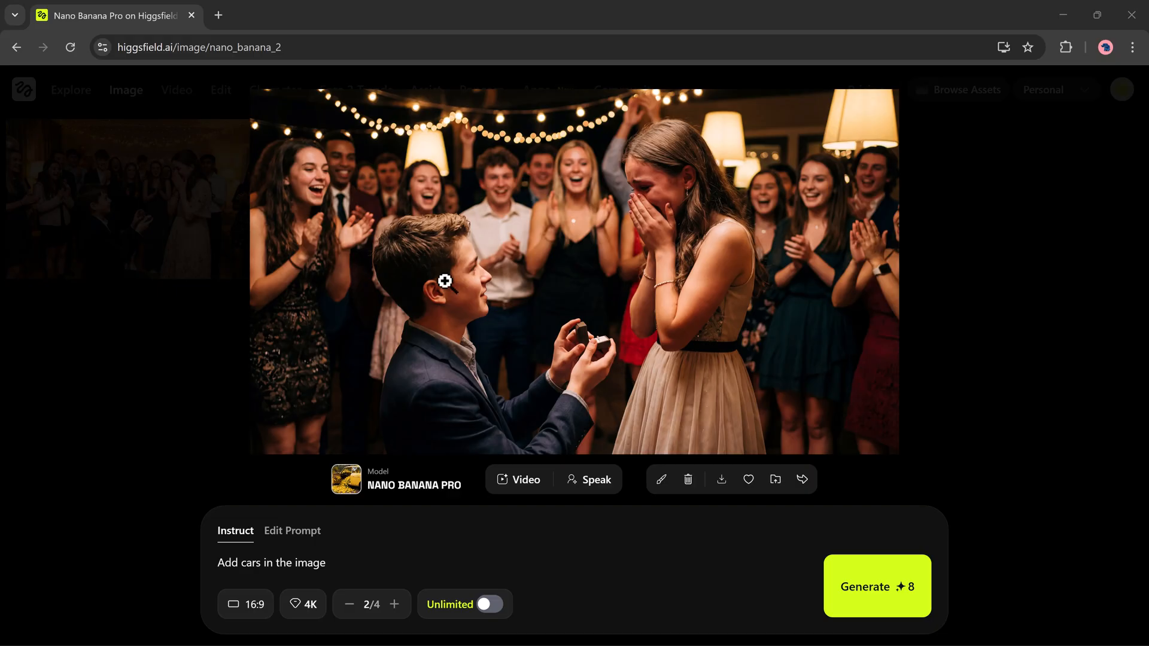
pyautogui.click(291, 563)
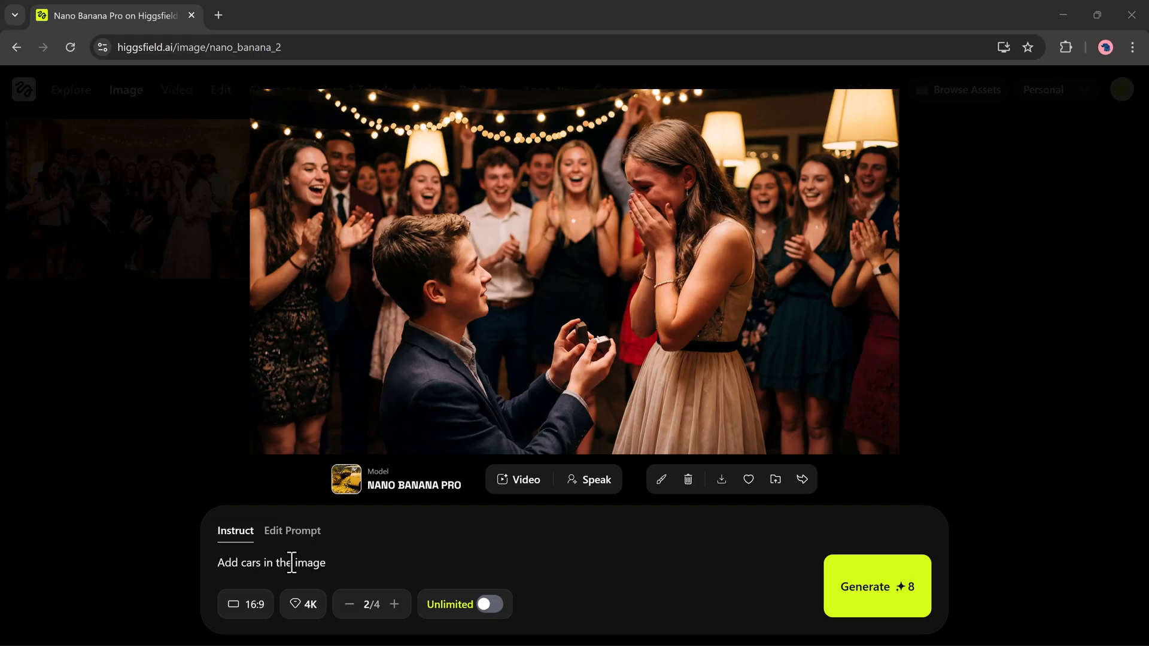
pyautogui.tripleClick(271, 563)
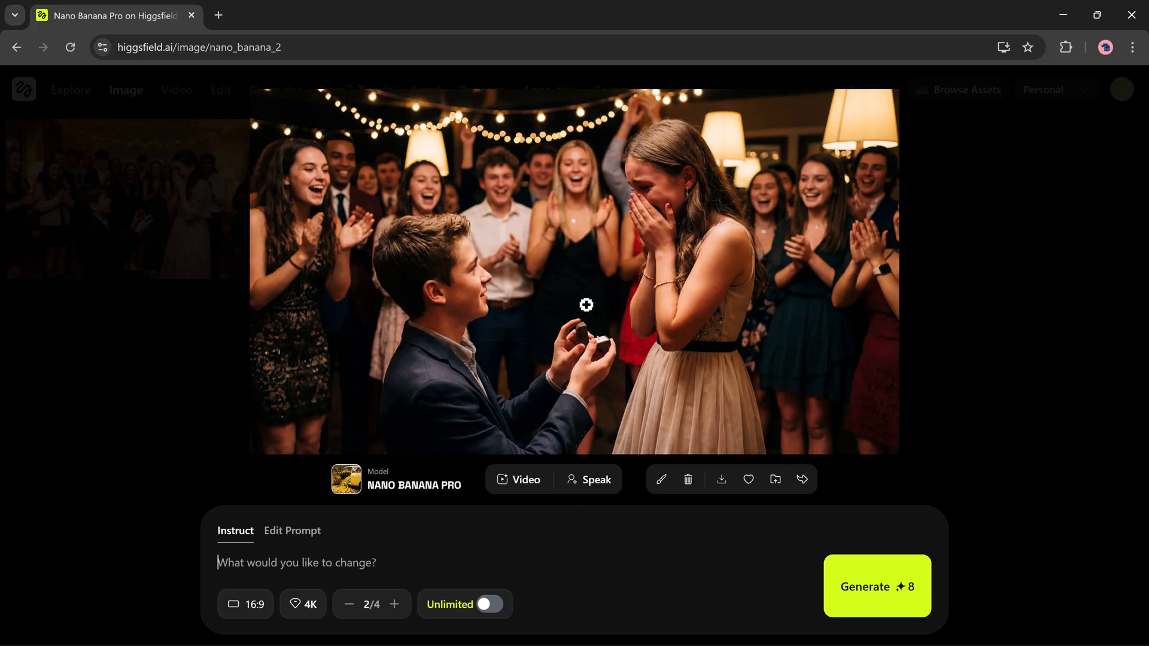
pyautogui.moveTo(711, 274)
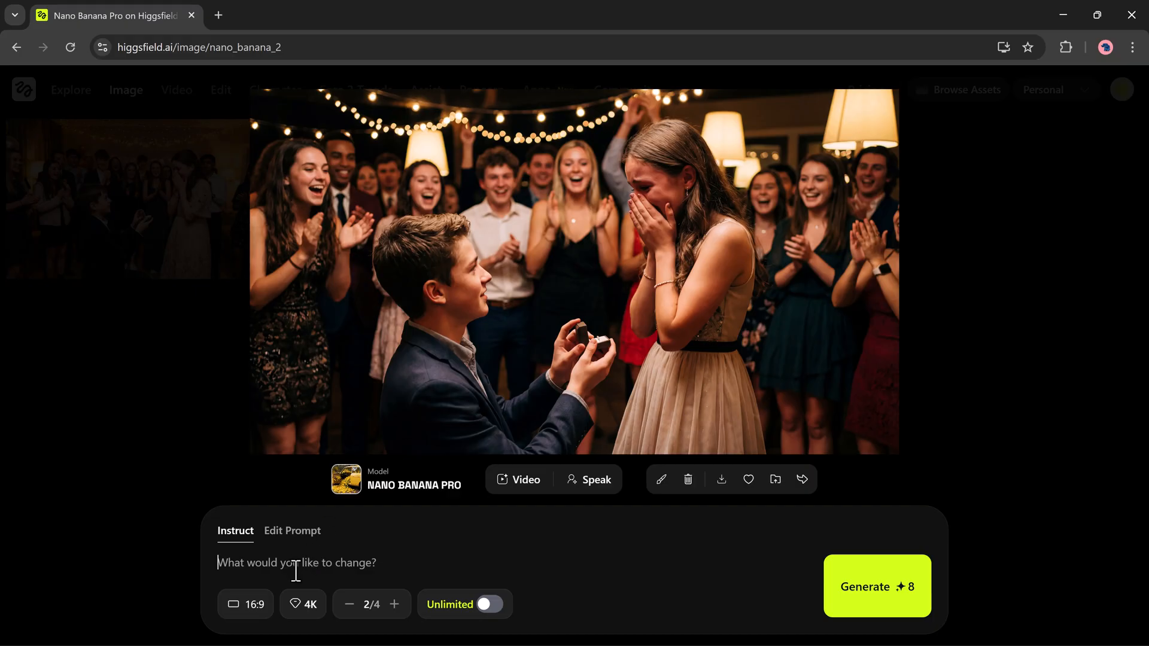
pyautogui.moveTo(327, 530)
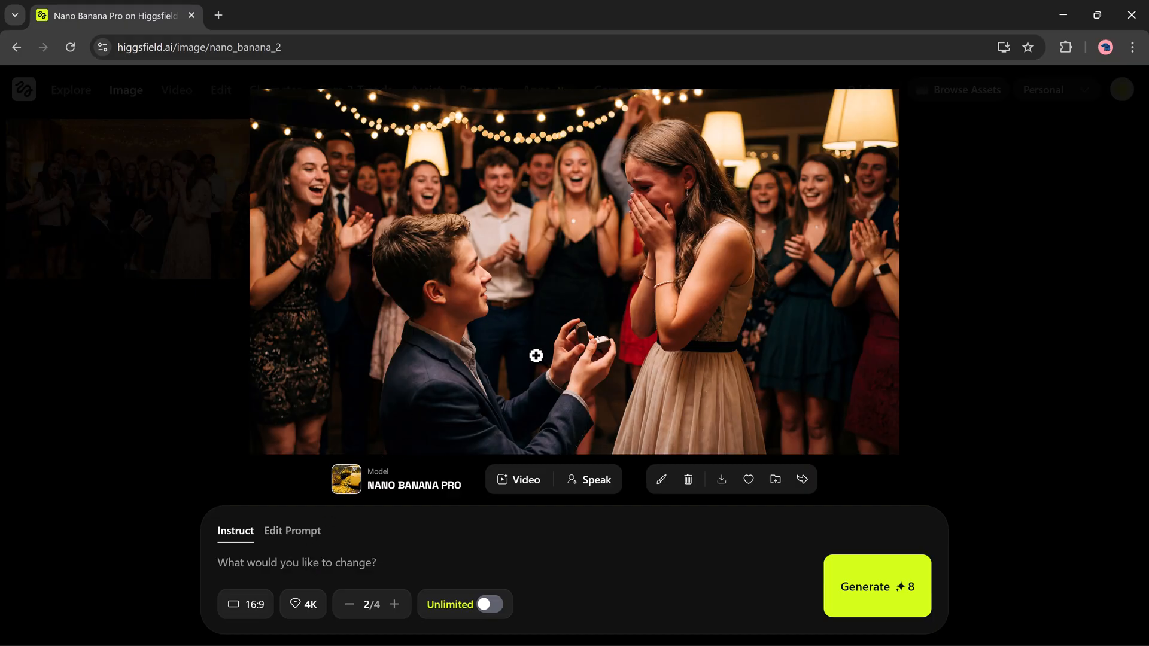
pyautogui.moveTo(555, 311)
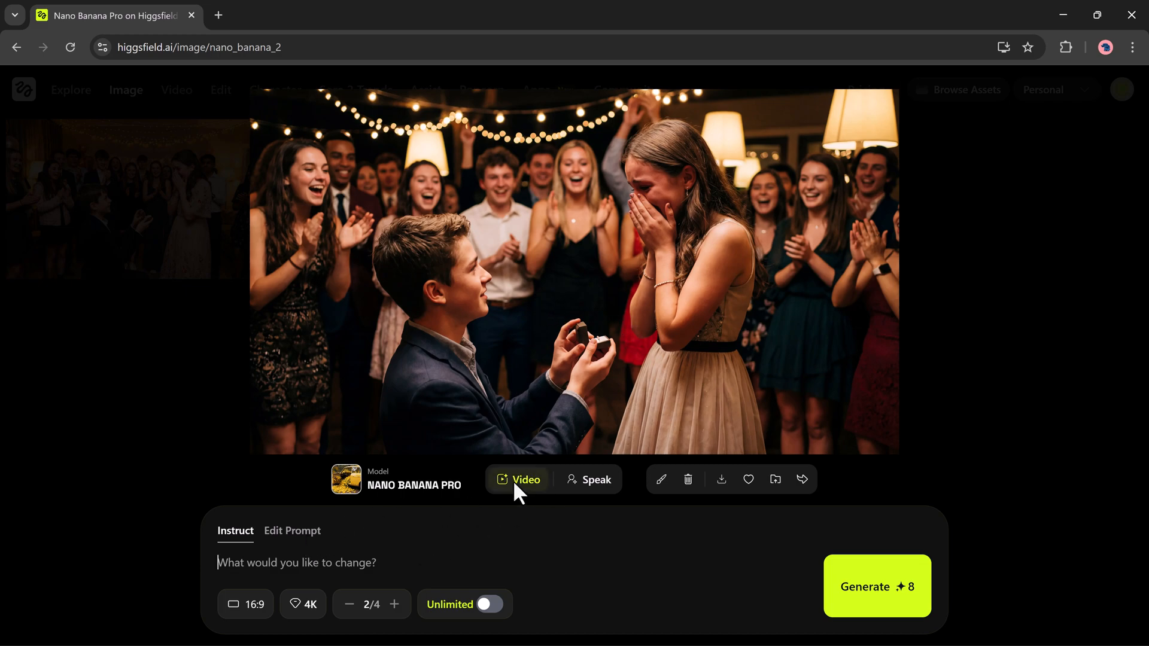
# Step: Make a Google Veo 3.1 Fast video from the proposal image: boy kneeling with a ring, emotional reaction
pyautogui.click(524, 480)
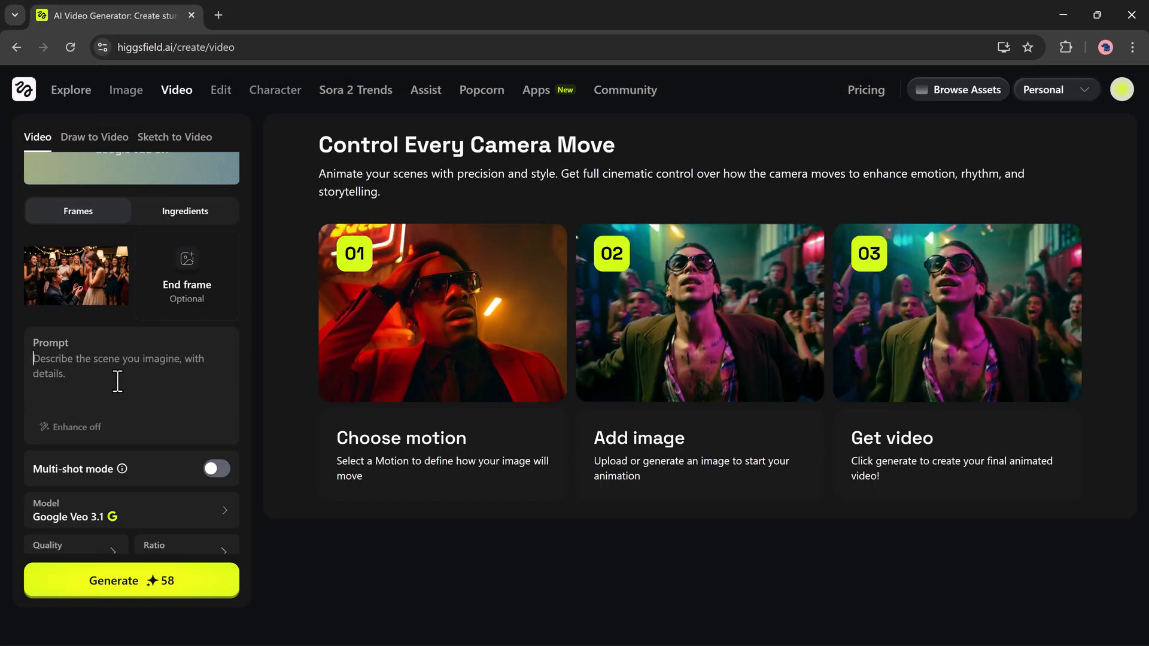
pyautogui.write('A boy proposes to his girlfriend at a party, kneeling with a ring, emotional reaction, warm lights, realistic 4K.')
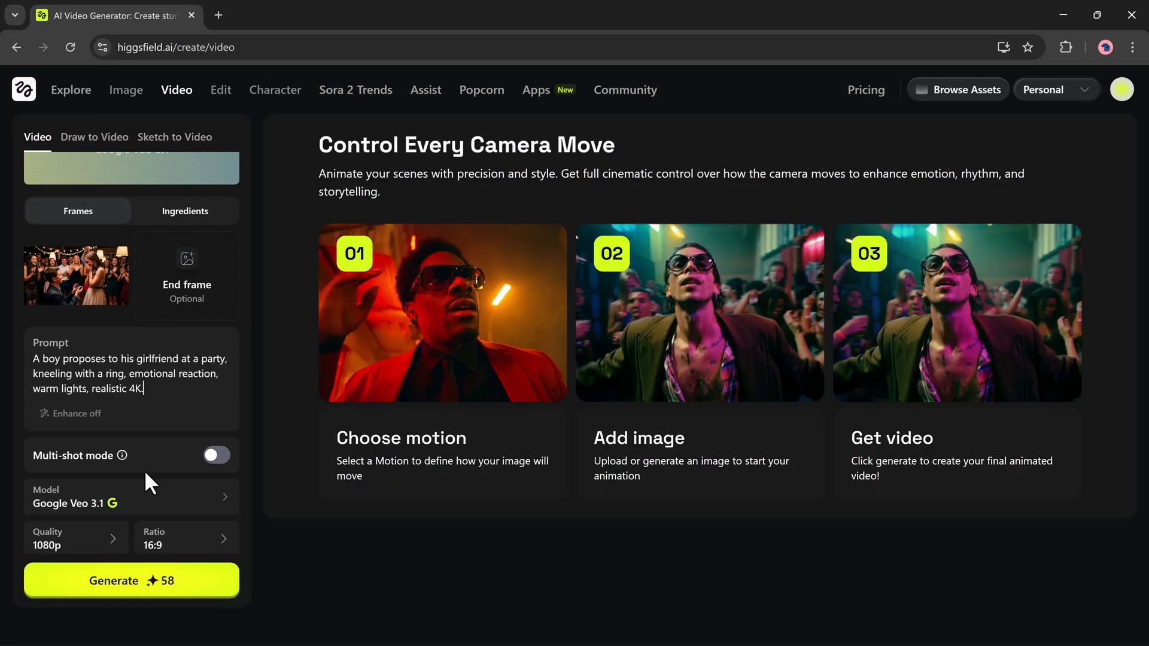
pyautogui.click(131, 496)
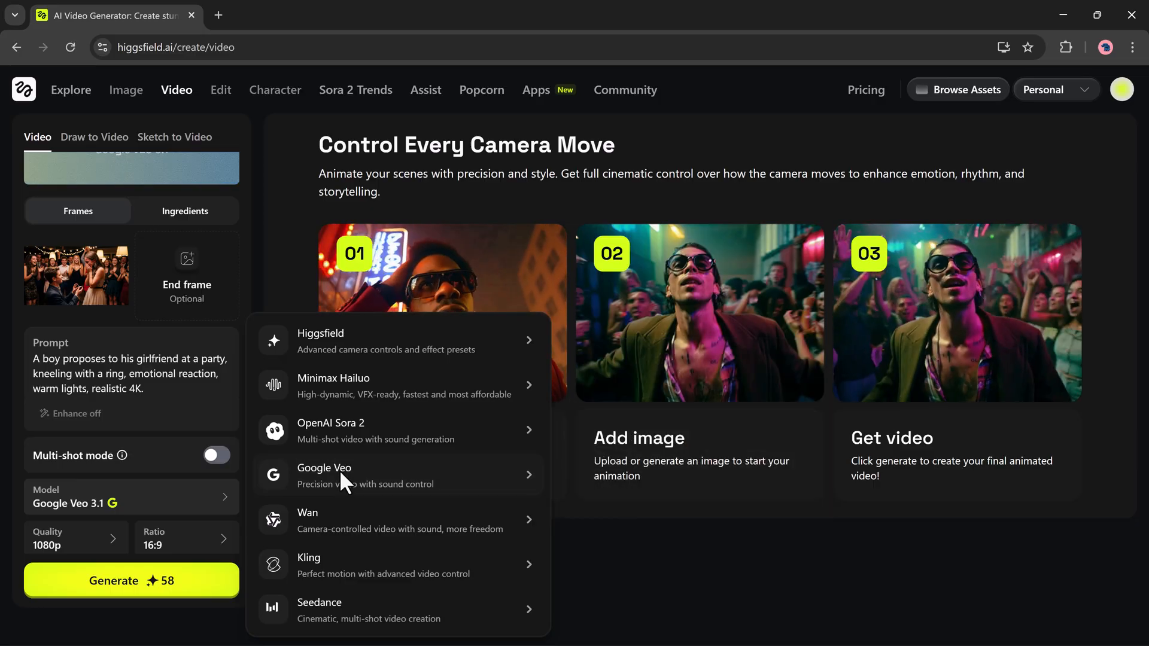
pyautogui.click(325, 475)
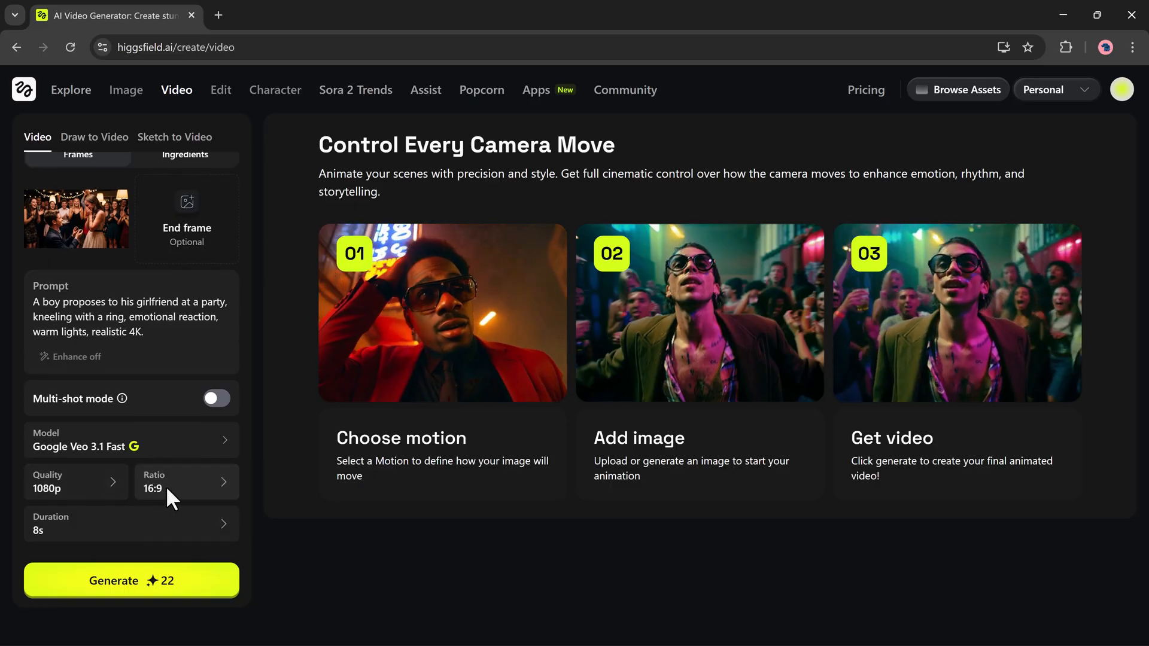
pyautogui.click(132, 524)
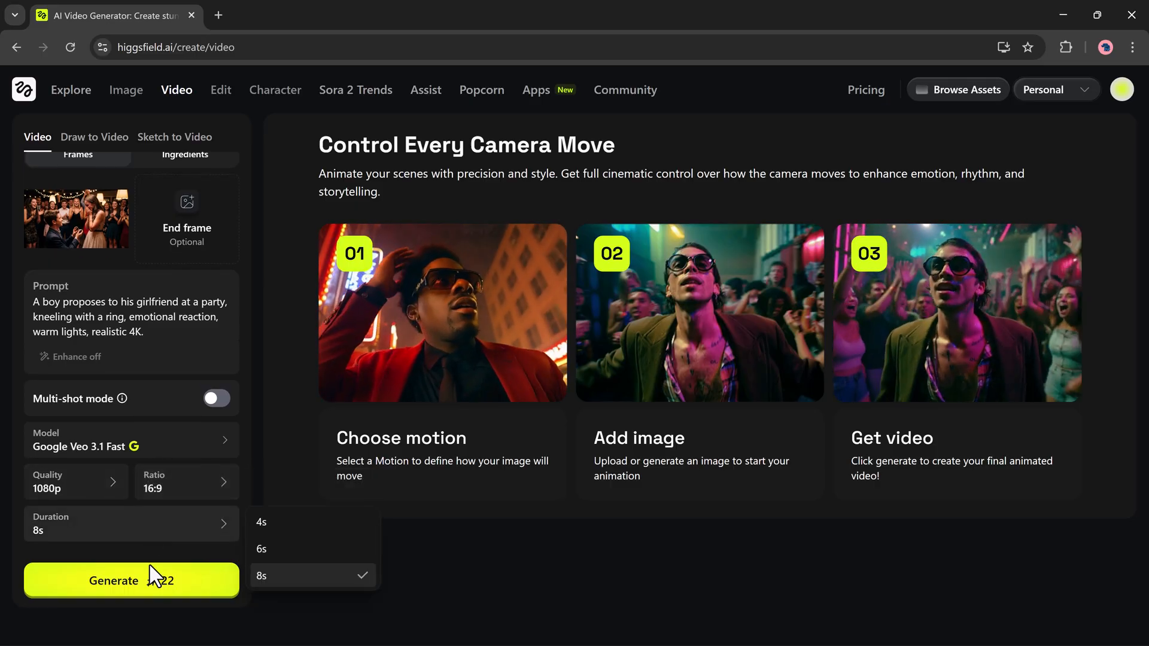
pyautogui.click(131, 582)
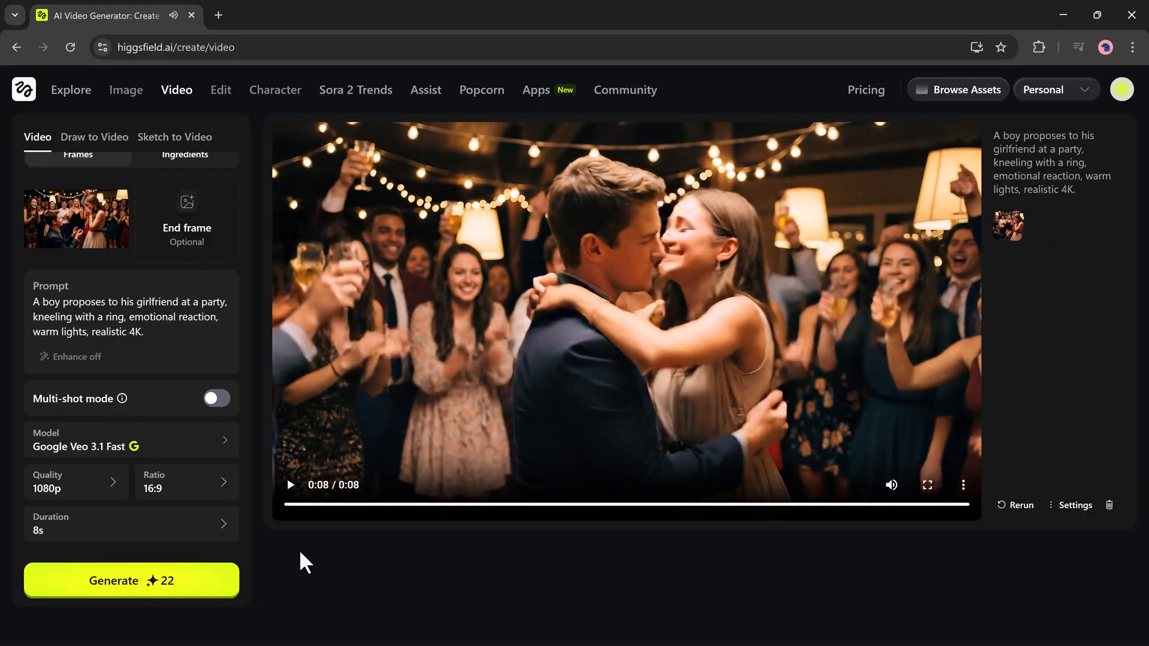
# Step: Replay the finished proposal video, then return to the Image page
pyautogui.click(290, 484)
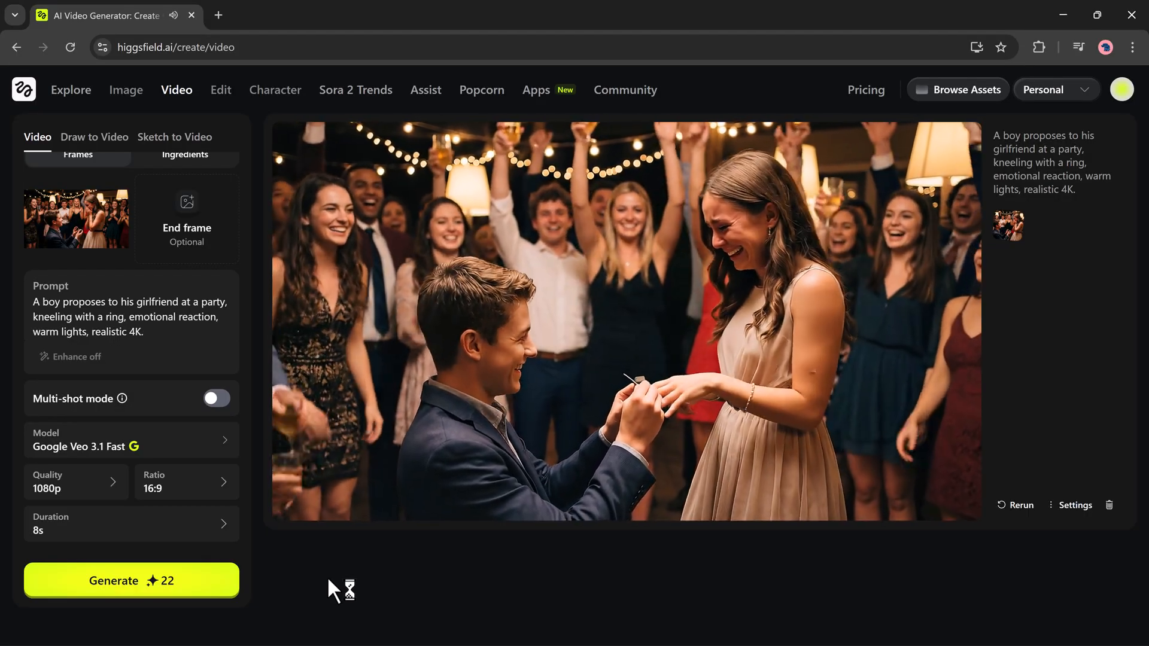
pyautogui.click(126, 90)
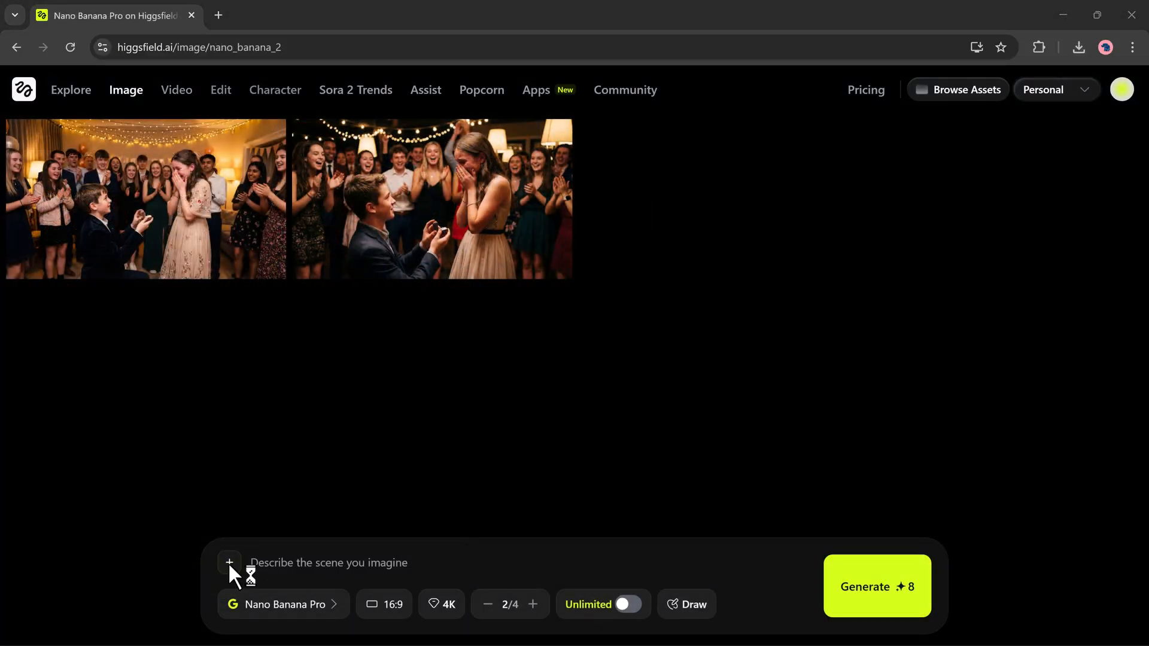
# Step: Generate stadium images of a man resembling a legendary football player from a reference photo, and view the first
pyautogui.click(229, 563)
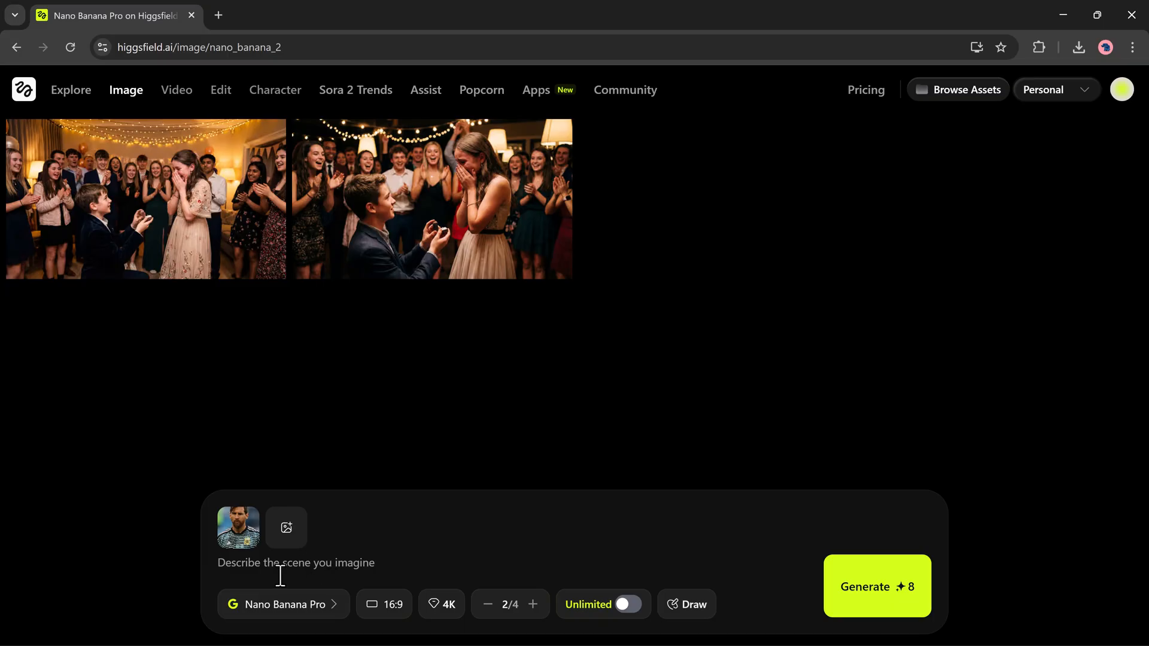
pyautogui.write('A man resembling a legendary football player standing on a stadium field, focused expression, bright floodlights, detailed jersey, realistic 4K."')
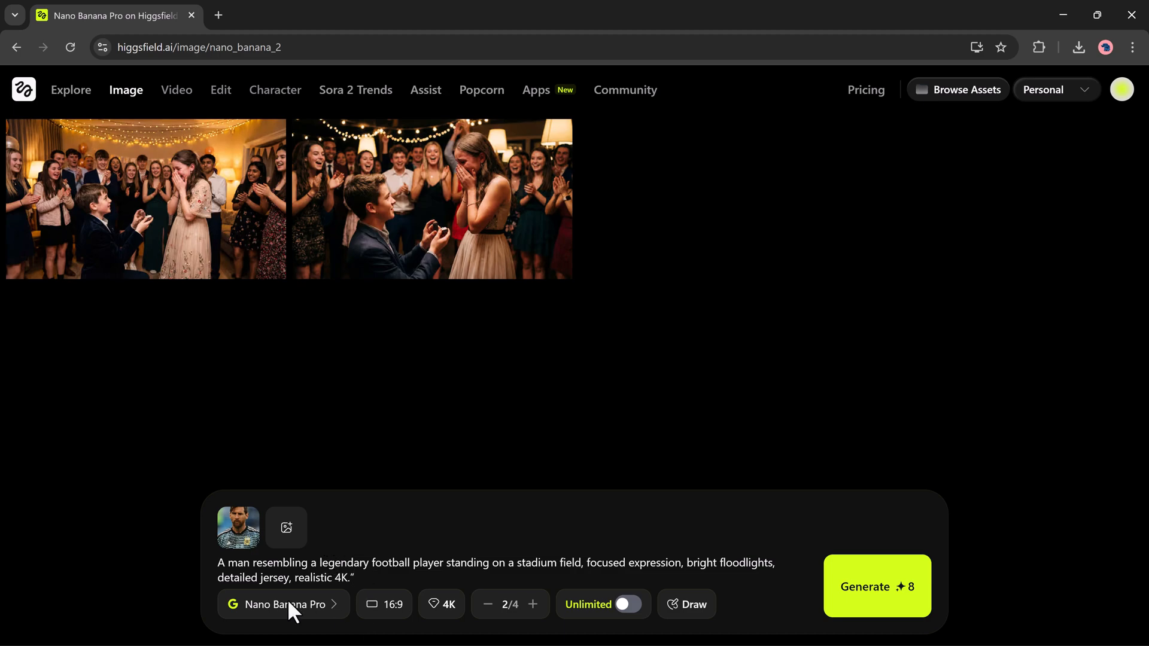
pyautogui.click(283, 603)
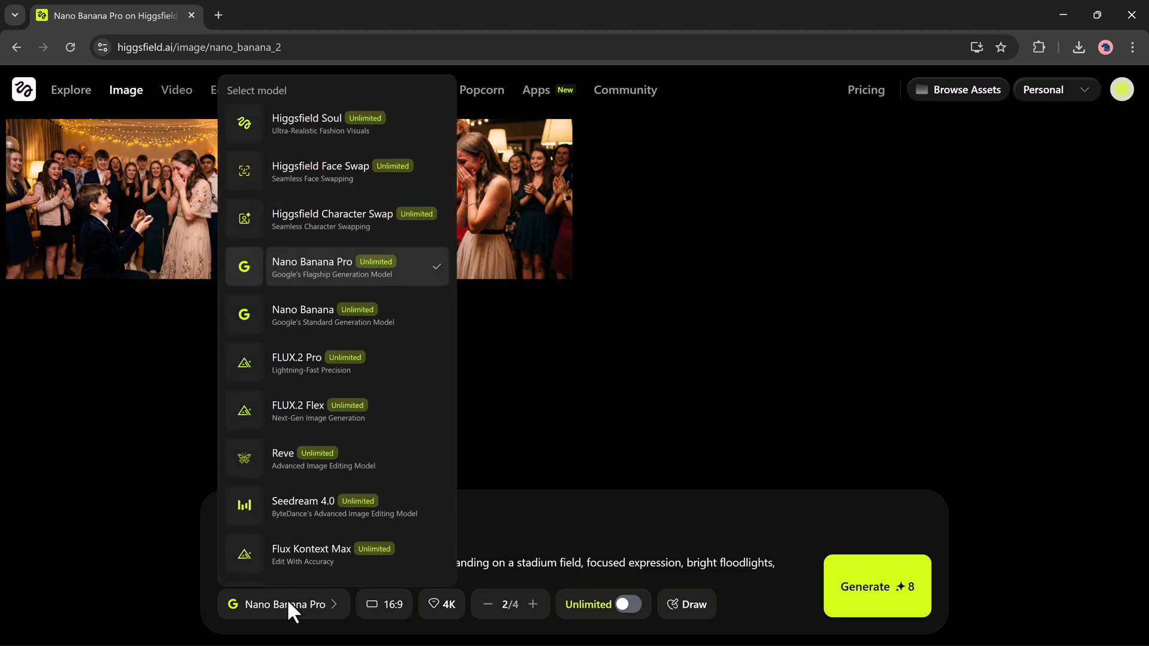
pyautogui.click(383, 604)
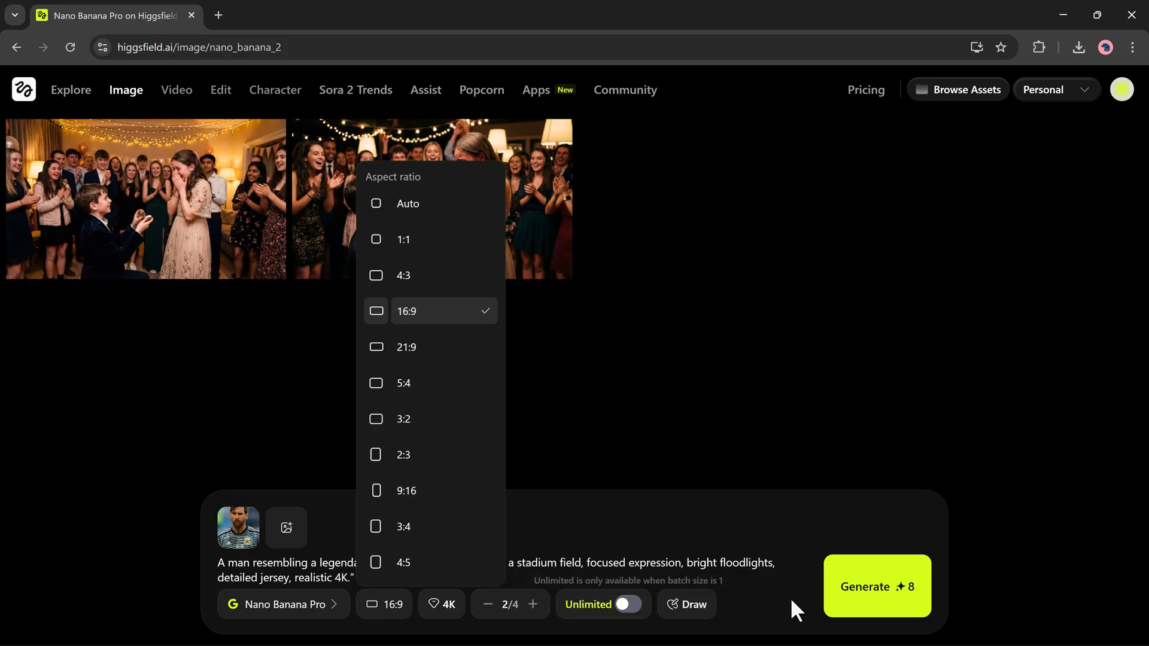
pyautogui.click(874, 595)
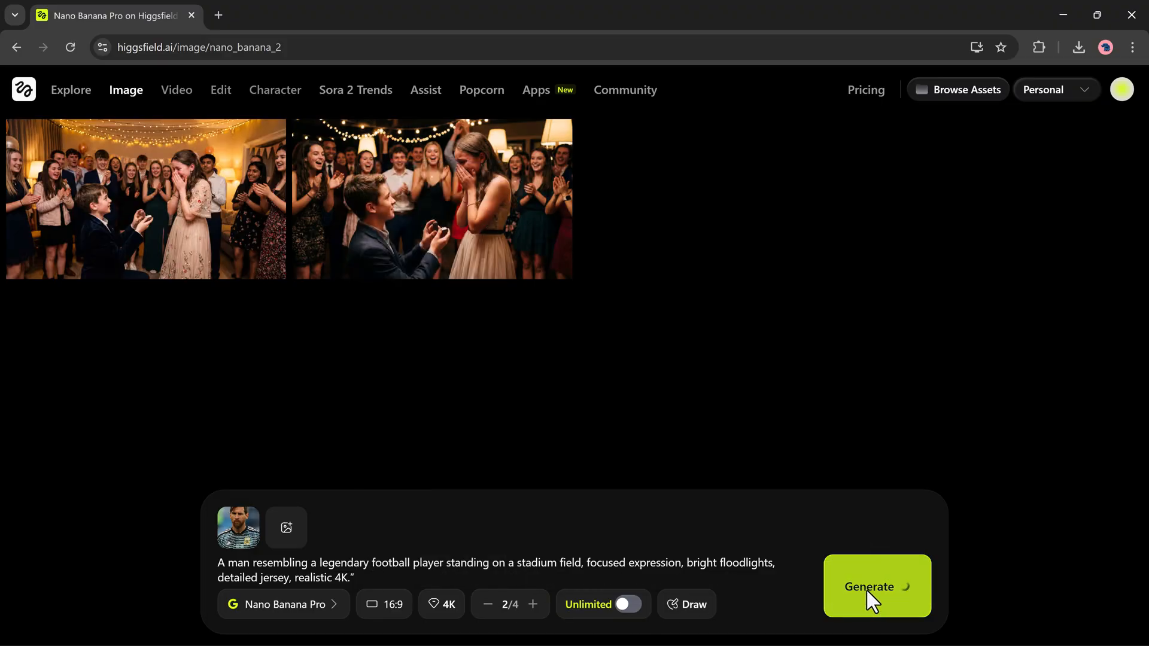
pyautogui.click(876, 587)
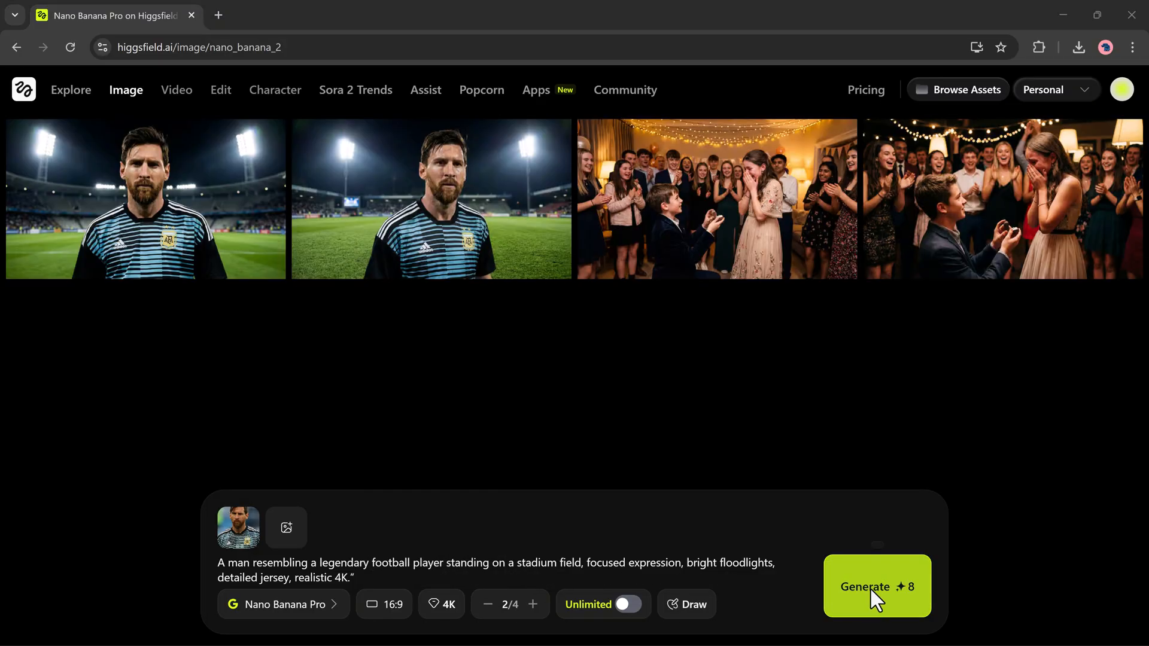
pyautogui.moveTo(241, 261)
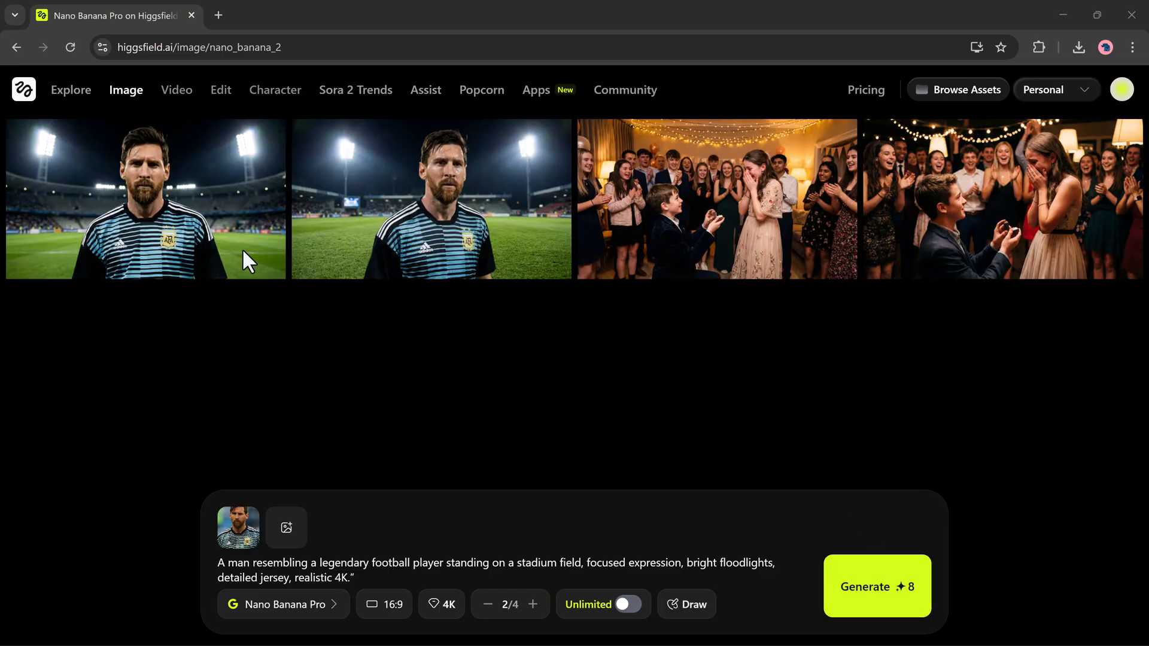
pyautogui.click(149, 210)
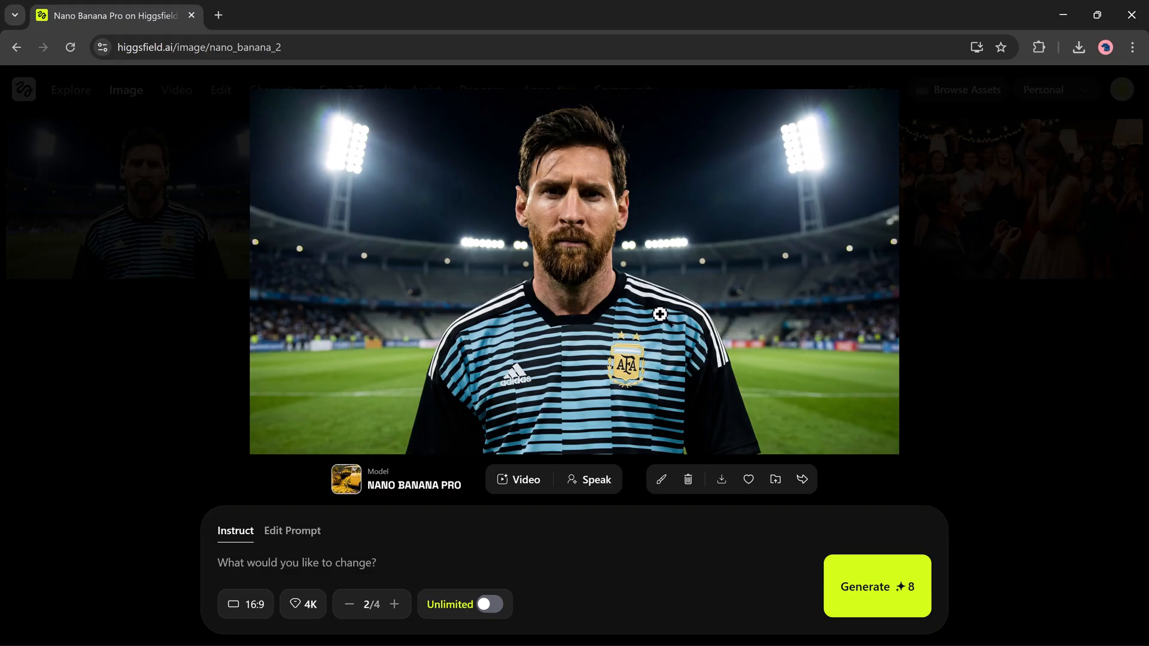
pyautogui.moveTo(998, 321)
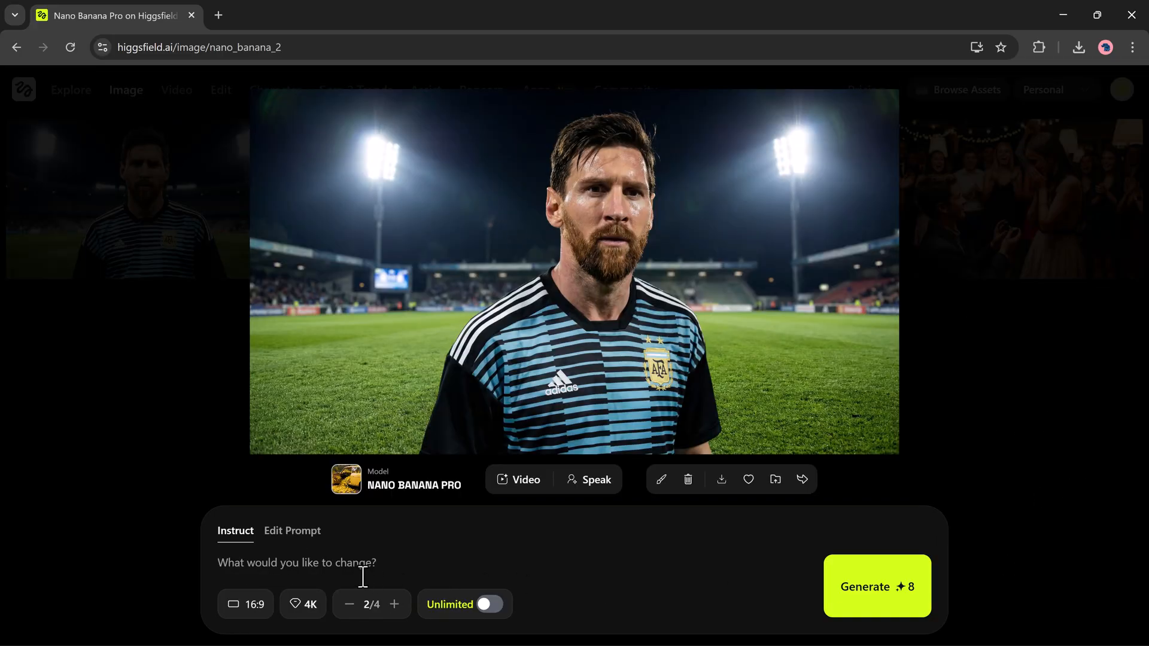
# Step: Edit the footballer image with the instruction 'Add ronaldo in the image' and generate
pyautogui.click(297, 563)
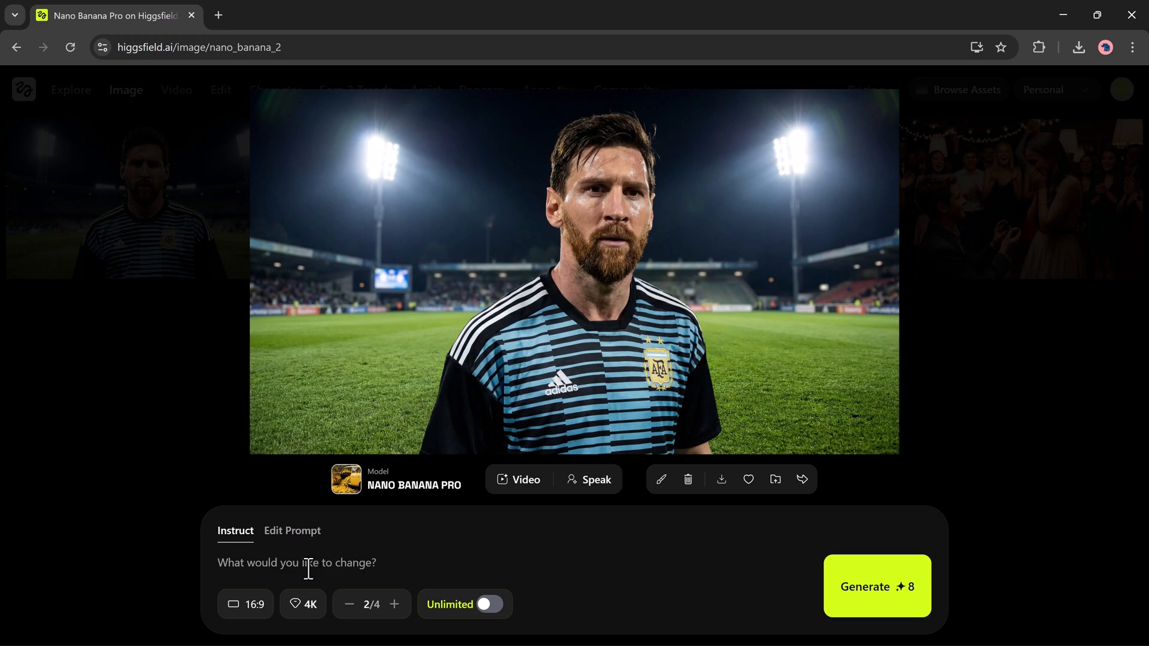
pyautogui.write('A')
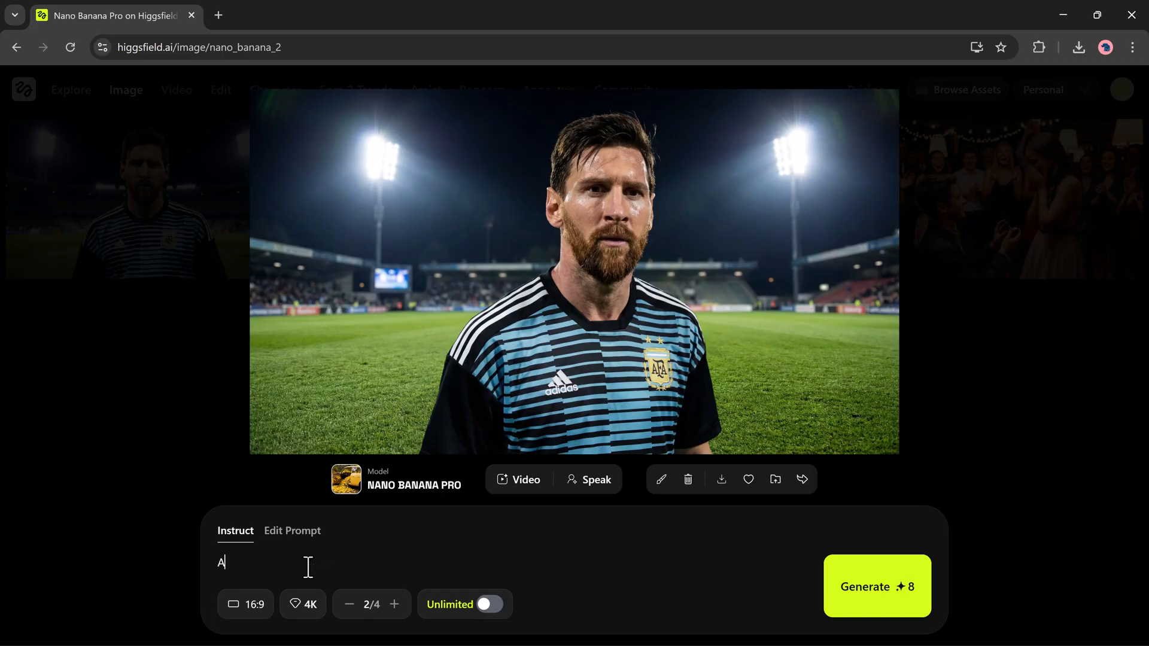
pyautogui.write('dd ronaldo in t')
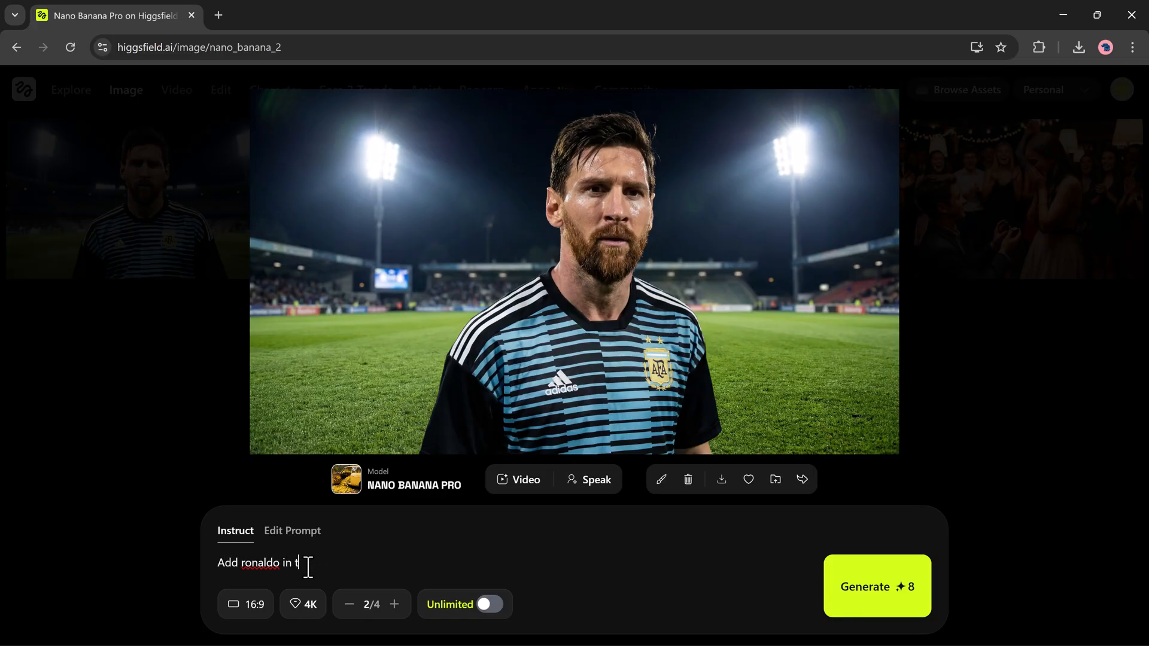
pyautogui.write('his image')
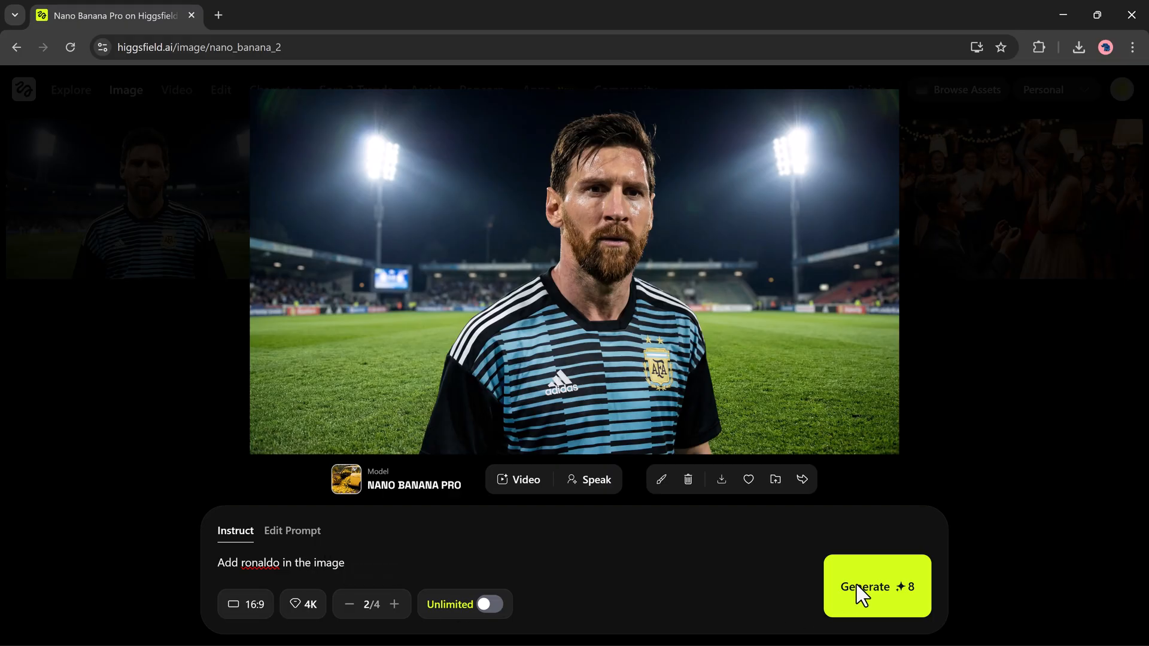
pyautogui.click(866, 586)
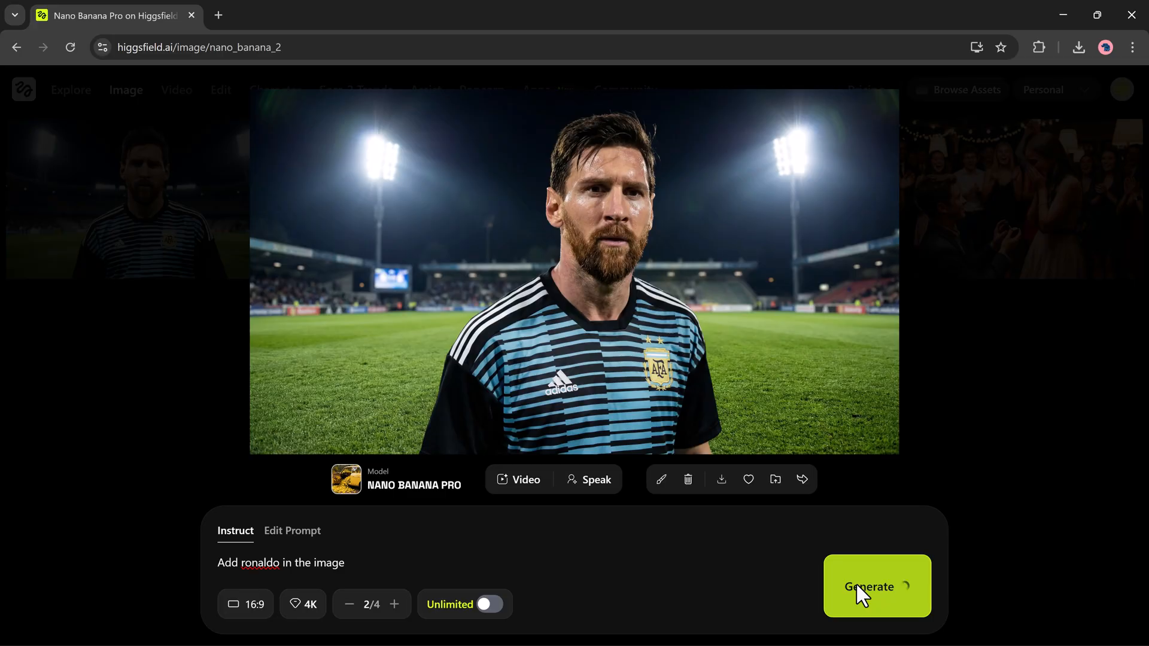
pyautogui.click(868, 587)
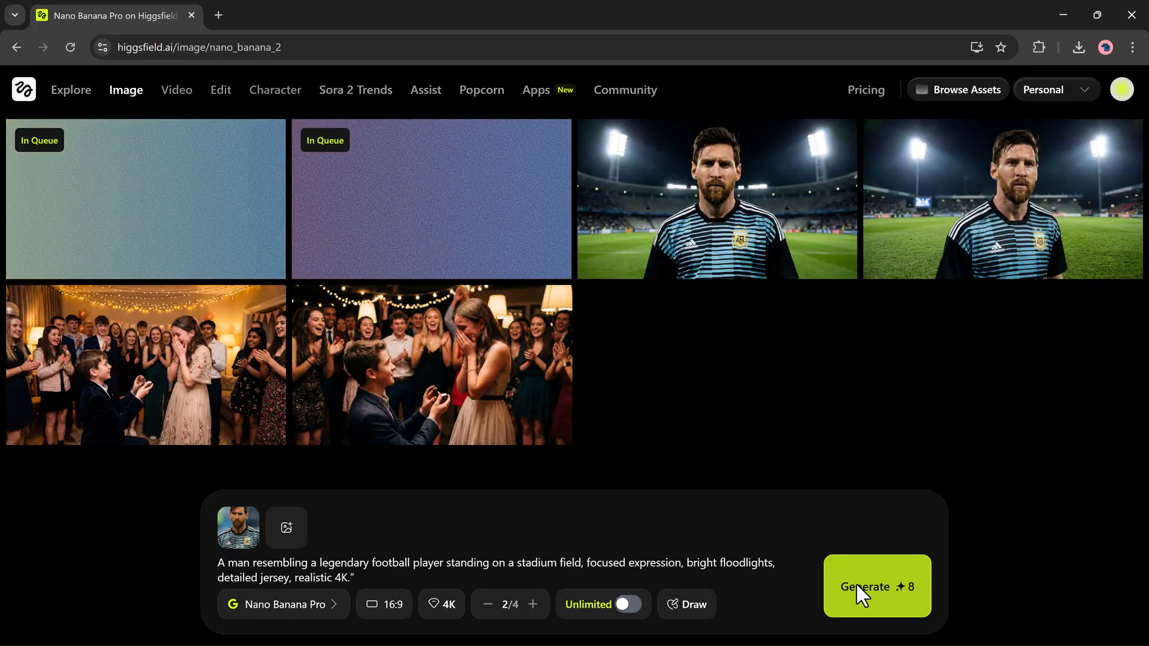
# Step: View the edited image of both players on the stadium field full-size
pyautogui.click(867, 587)
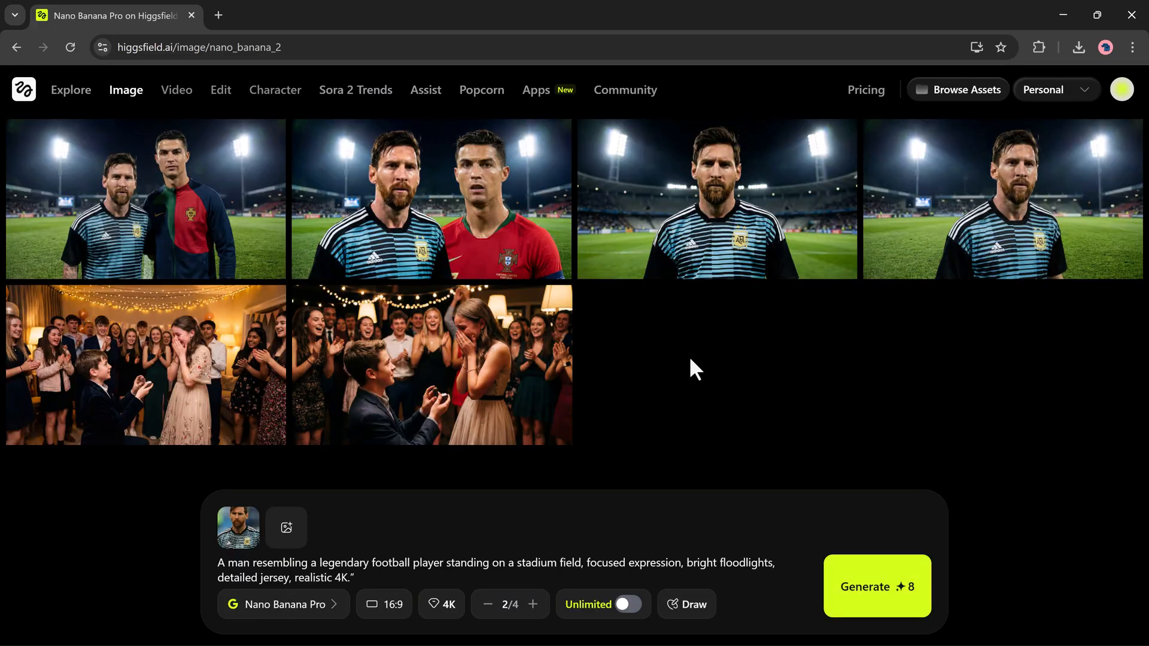
pyautogui.moveTo(431, 198)
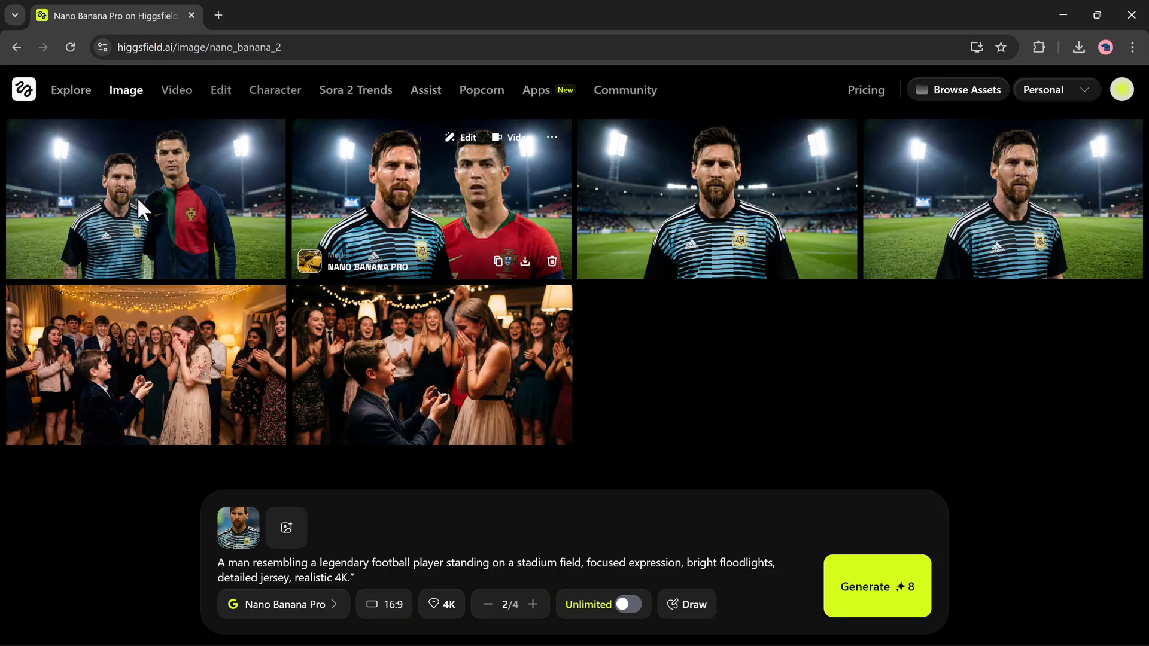
pyautogui.click(141, 199)
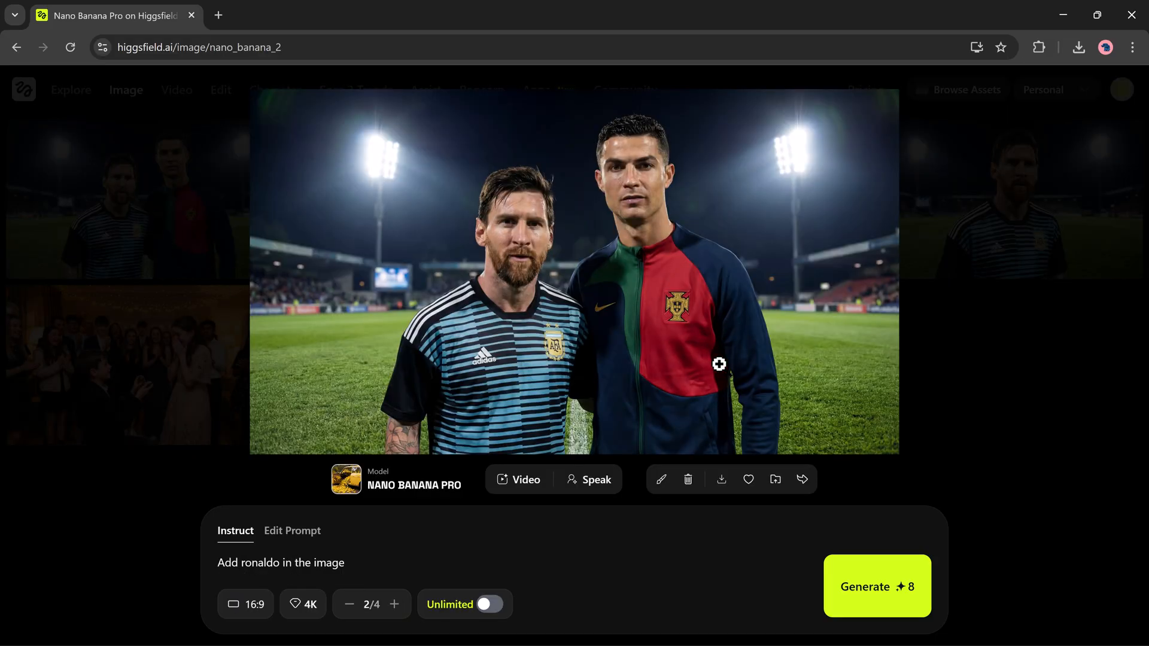
pyautogui.moveTo(701, 323)
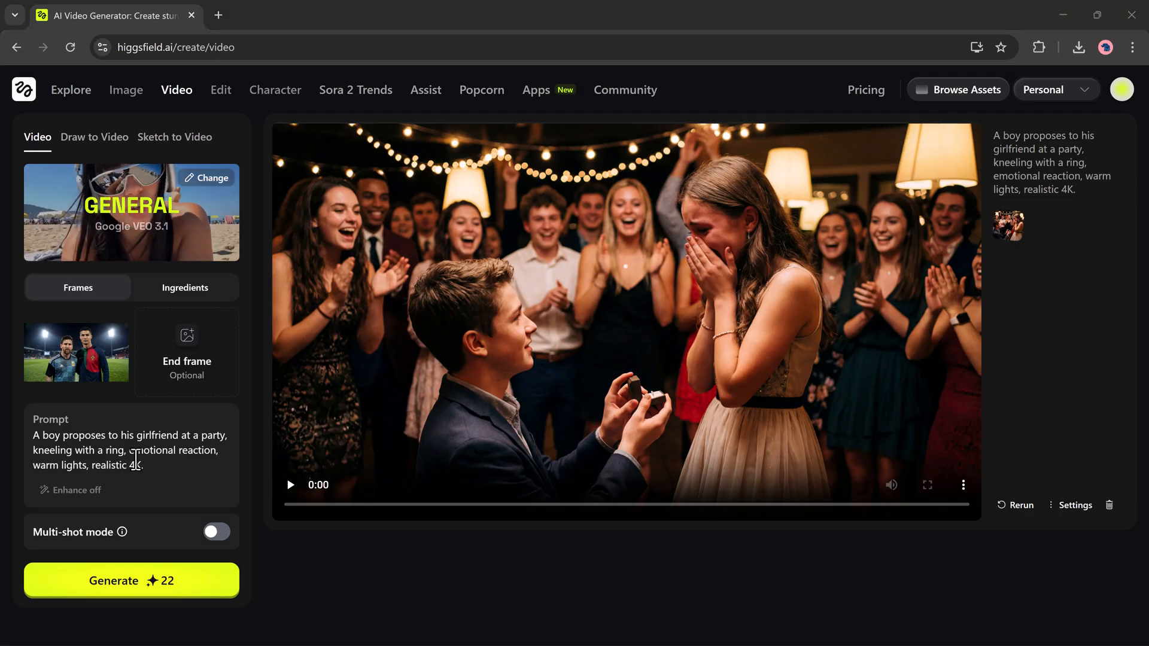
# Step: Generate a Wan 2.5 video of Ronaldo and Messi lookalikes dancing, camera moving from wide to close-up
pyautogui.write('Ronaldo and Messi lookalikes dancing on a real stadium field, camera moves from wide to close-up, realistic 4K.')
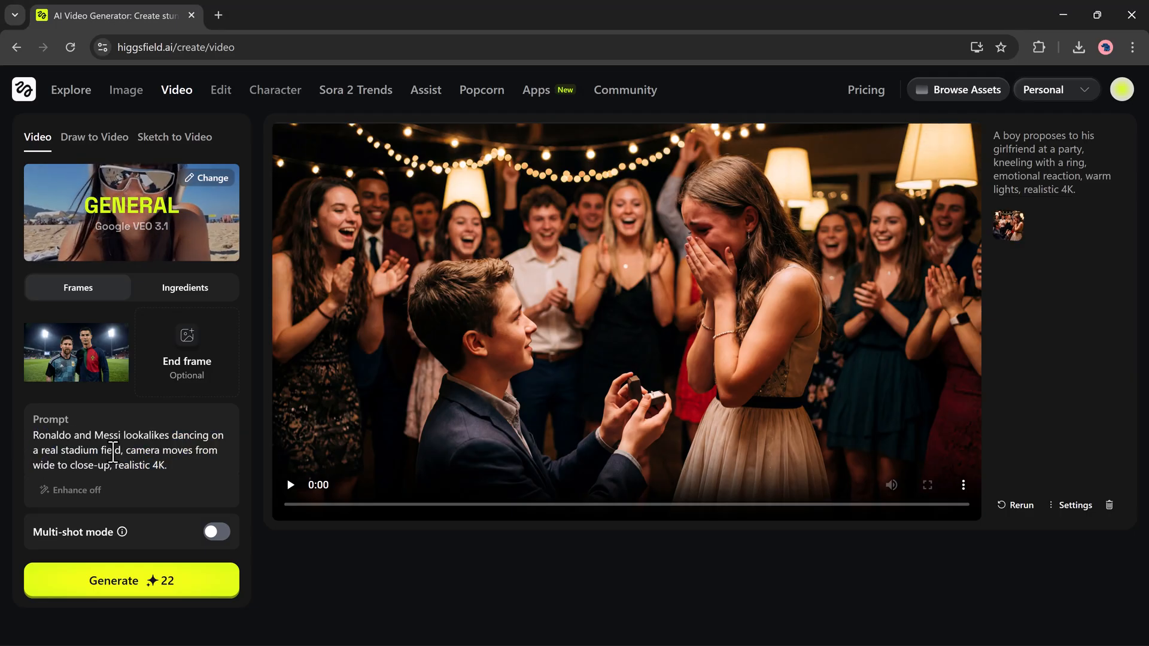
pyautogui.scroll(-3)
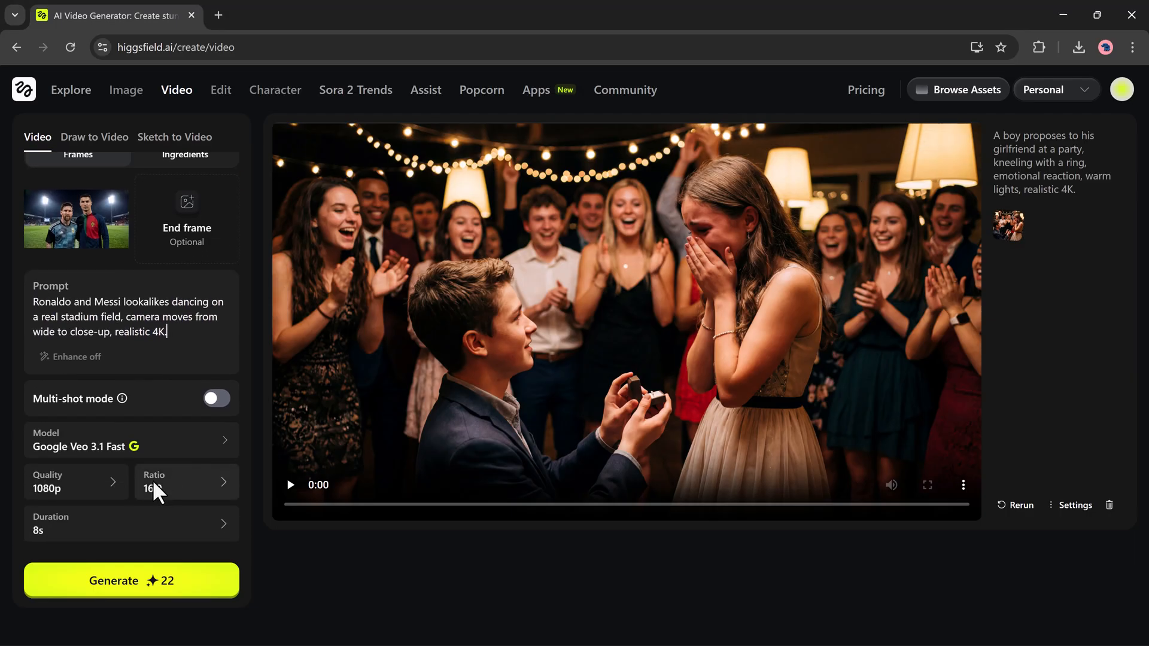
pyautogui.click(132, 581)
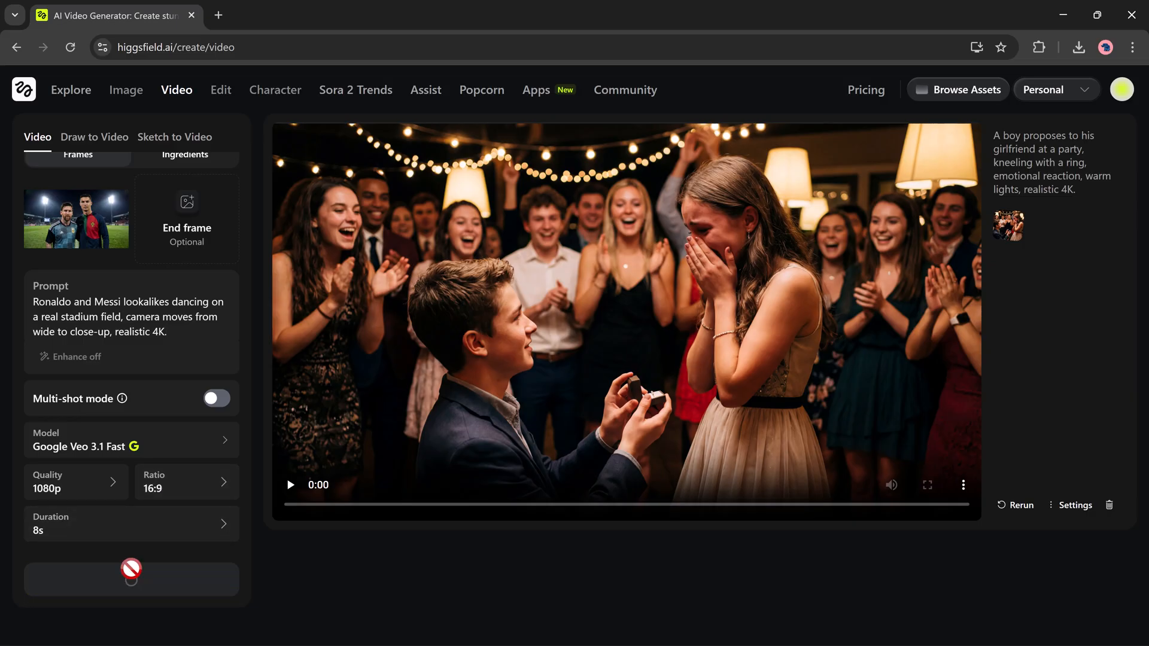
pyautogui.click(131, 579)
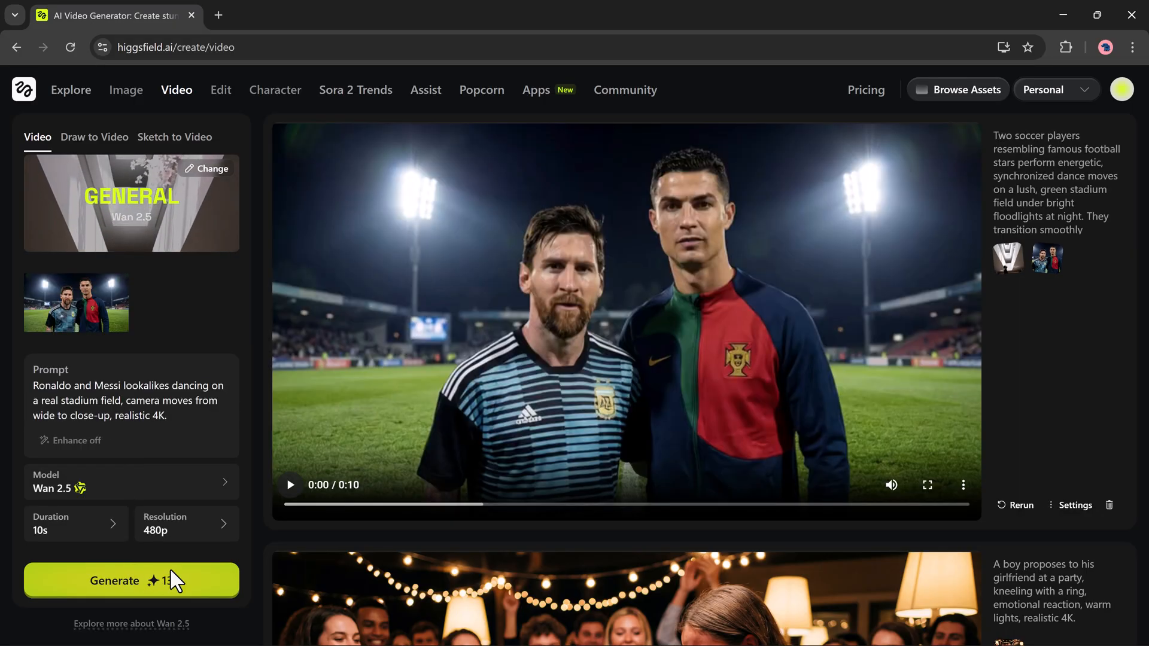
# Step: Play the 10-second dancing clip and download it to the computer
pyautogui.click(289, 484)
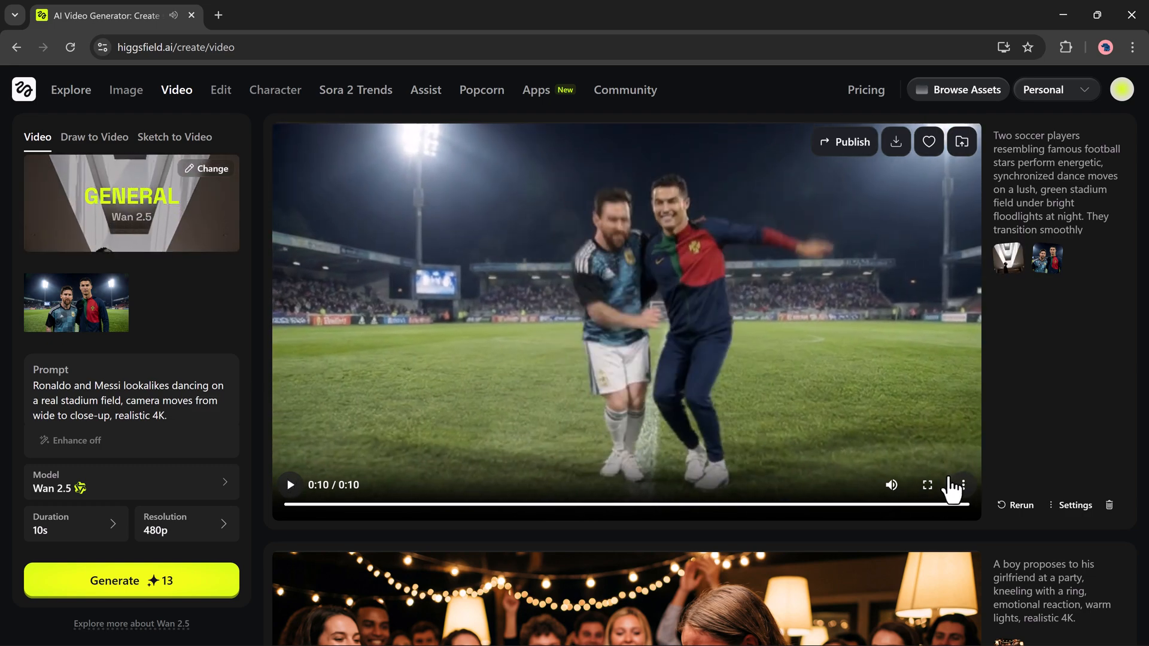
pyautogui.click(290, 485)
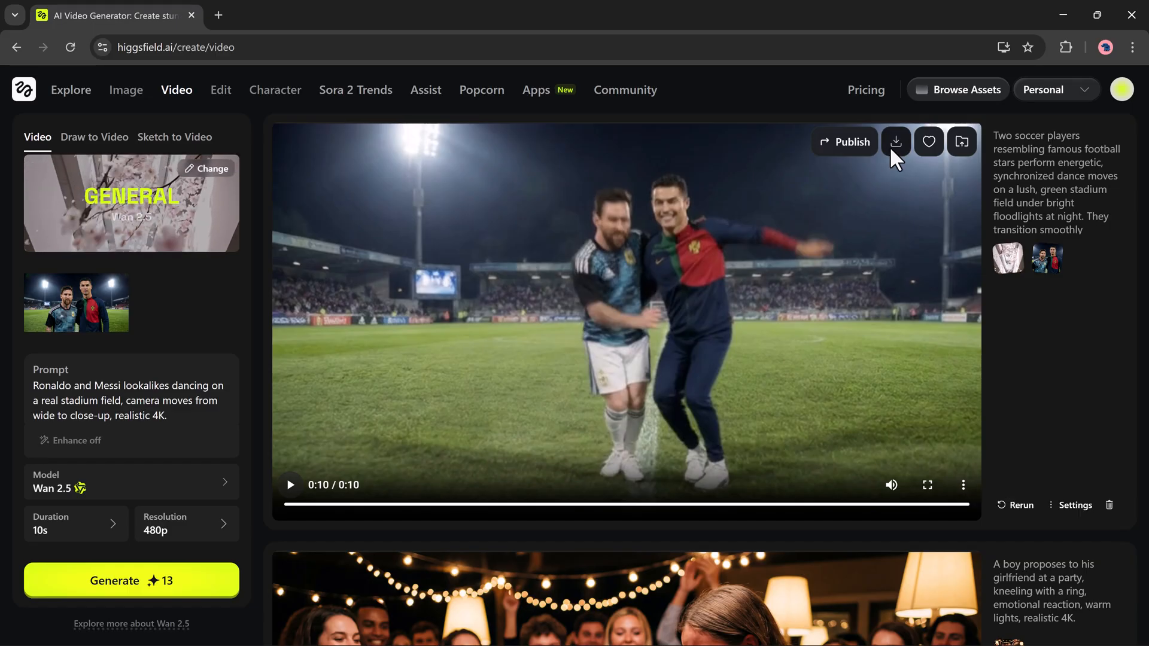
pyautogui.click(895, 141)
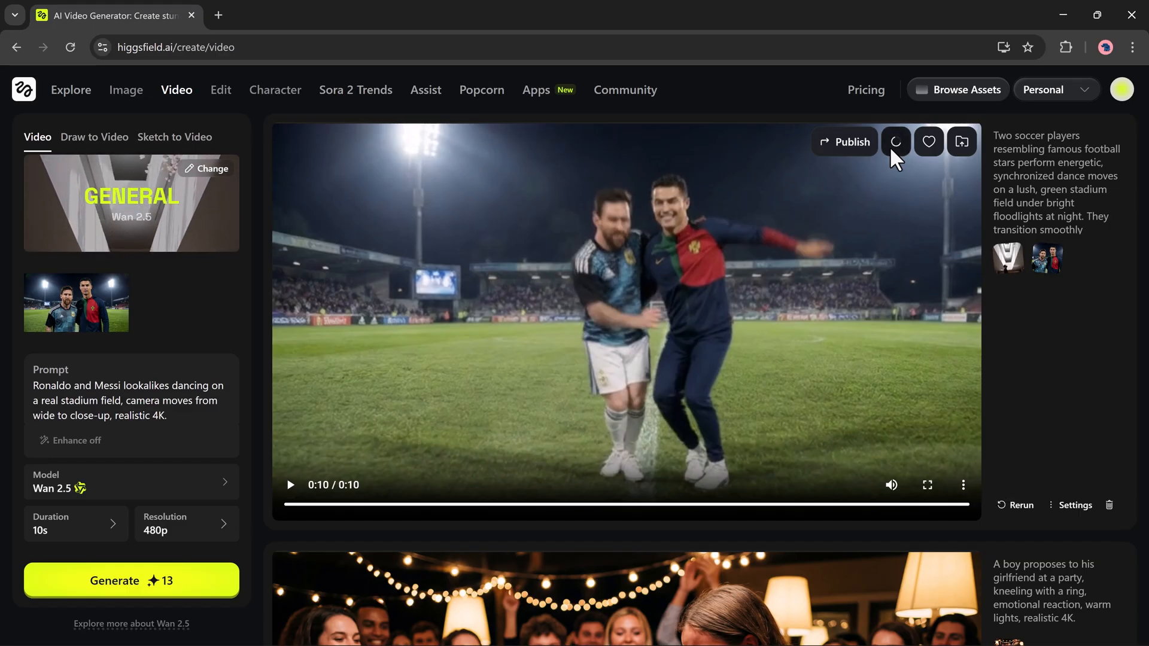
pyautogui.click(895, 141)
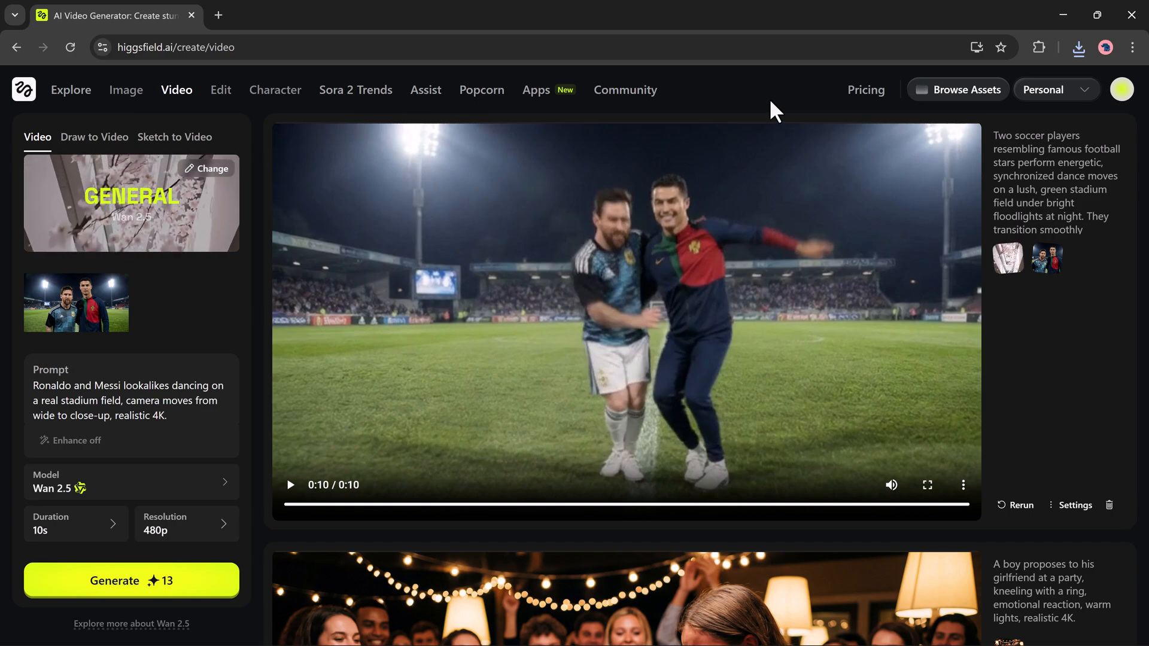
# Step: View the Pricing page and scroll through the subscription plan cards
pyautogui.click(867, 90)
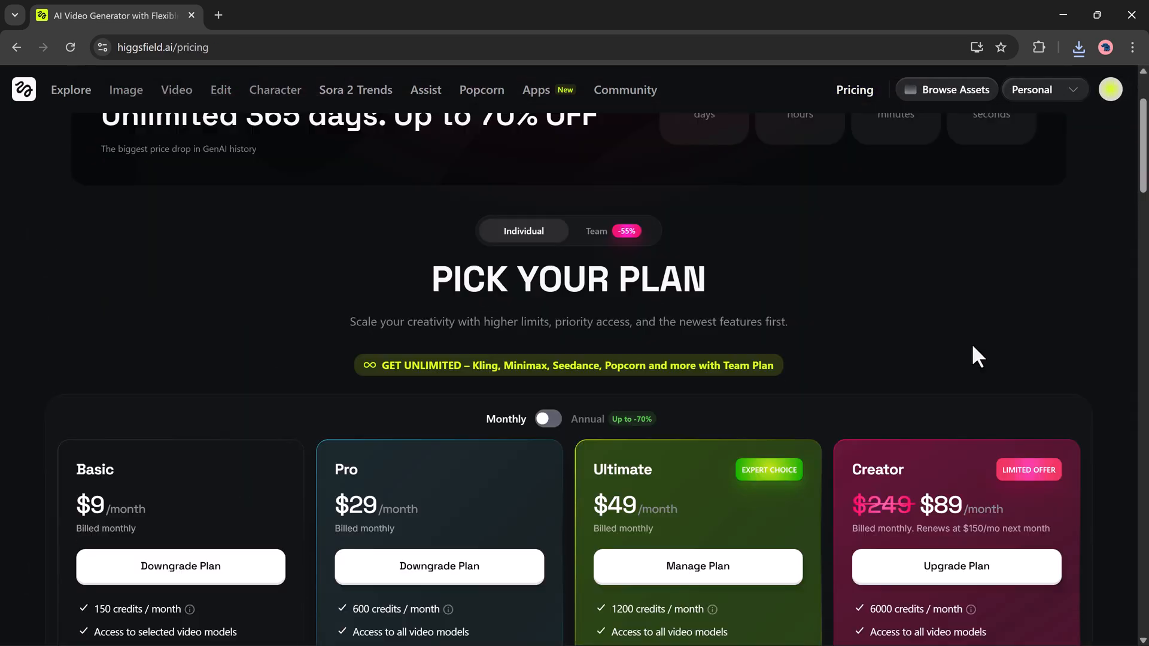
pyautogui.scroll(-3)
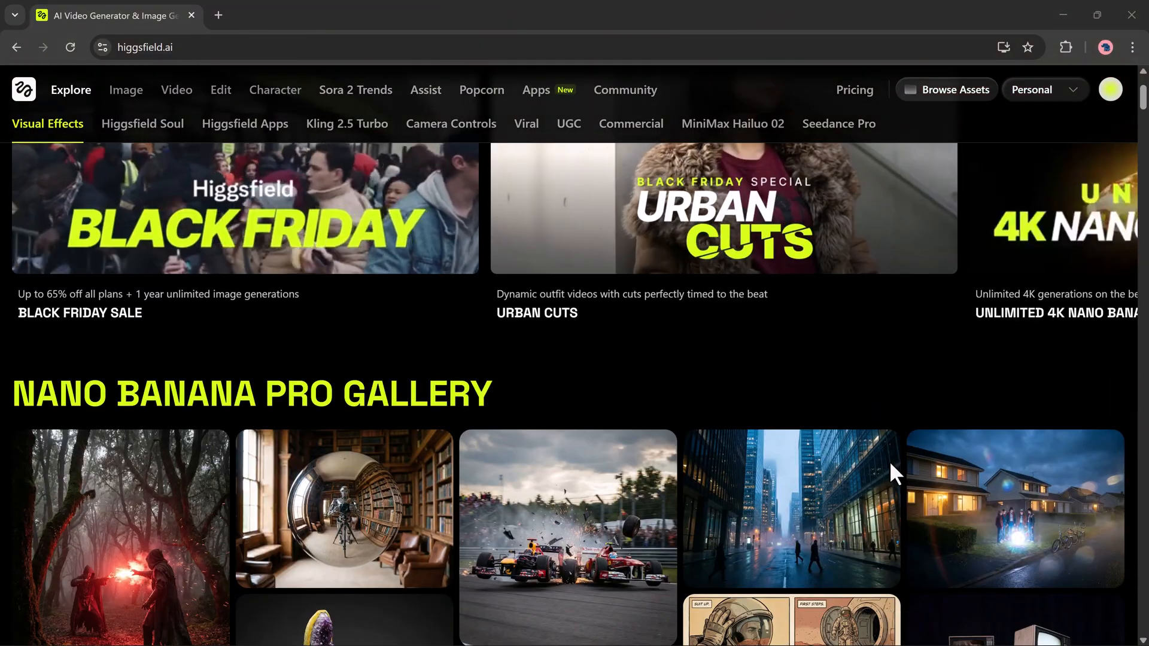
pyautogui.scroll(-3)
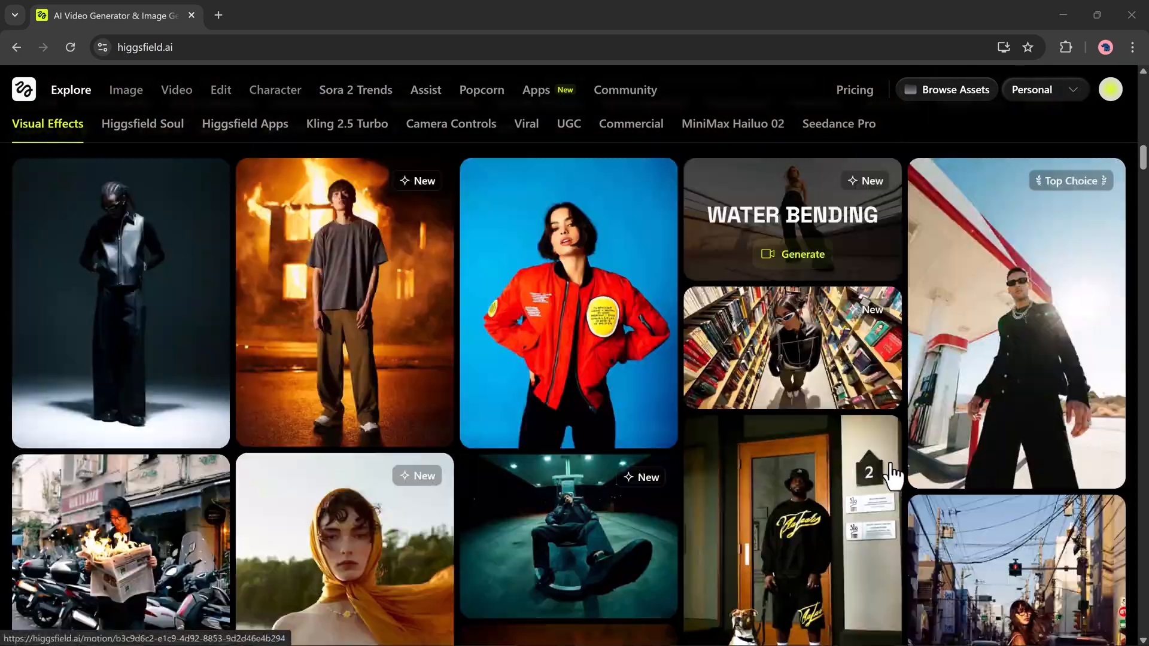
pyautogui.scroll(-3)
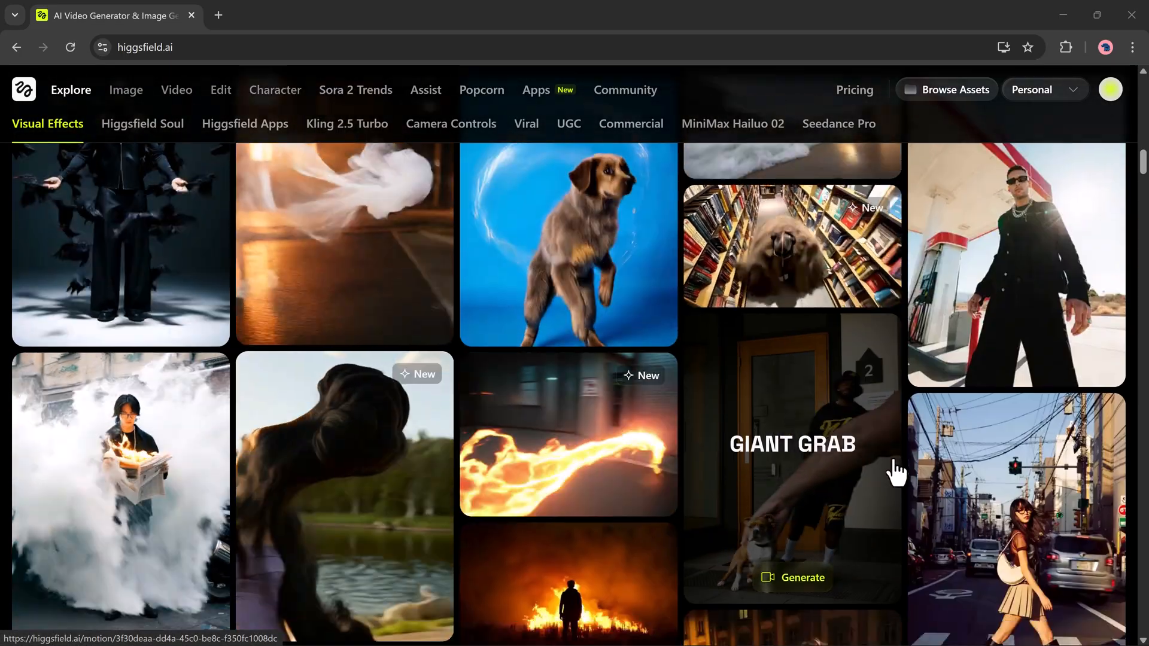
pyautogui.scroll(-3)
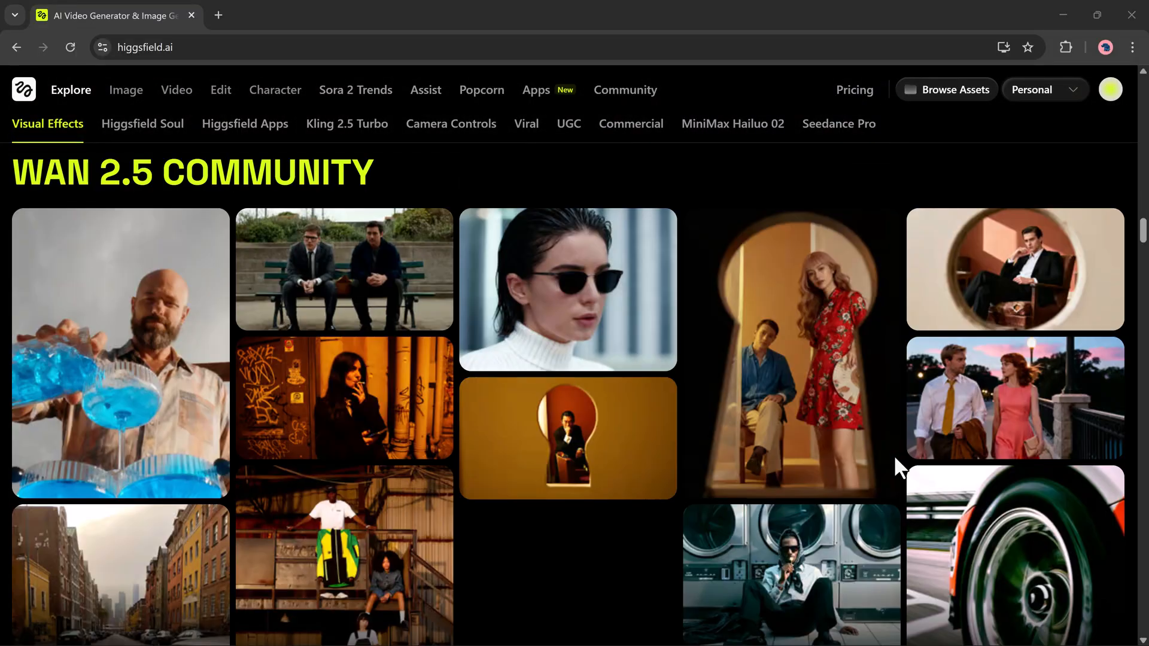
pyautogui.click(142, 123)
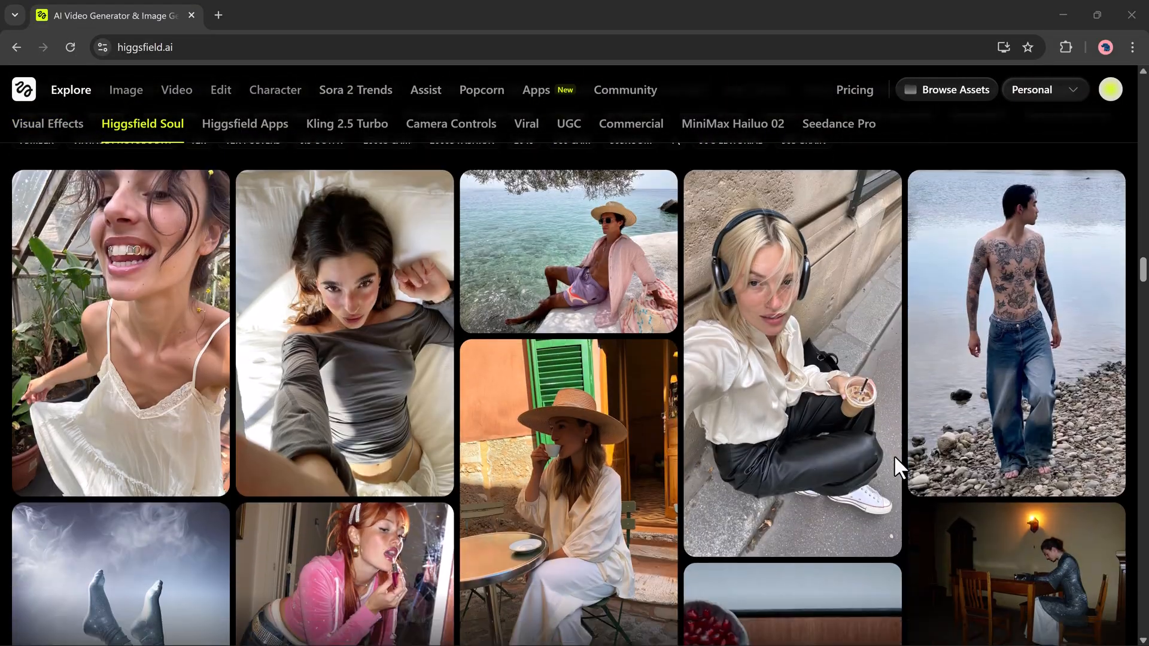
pyautogui.click(244, 124)
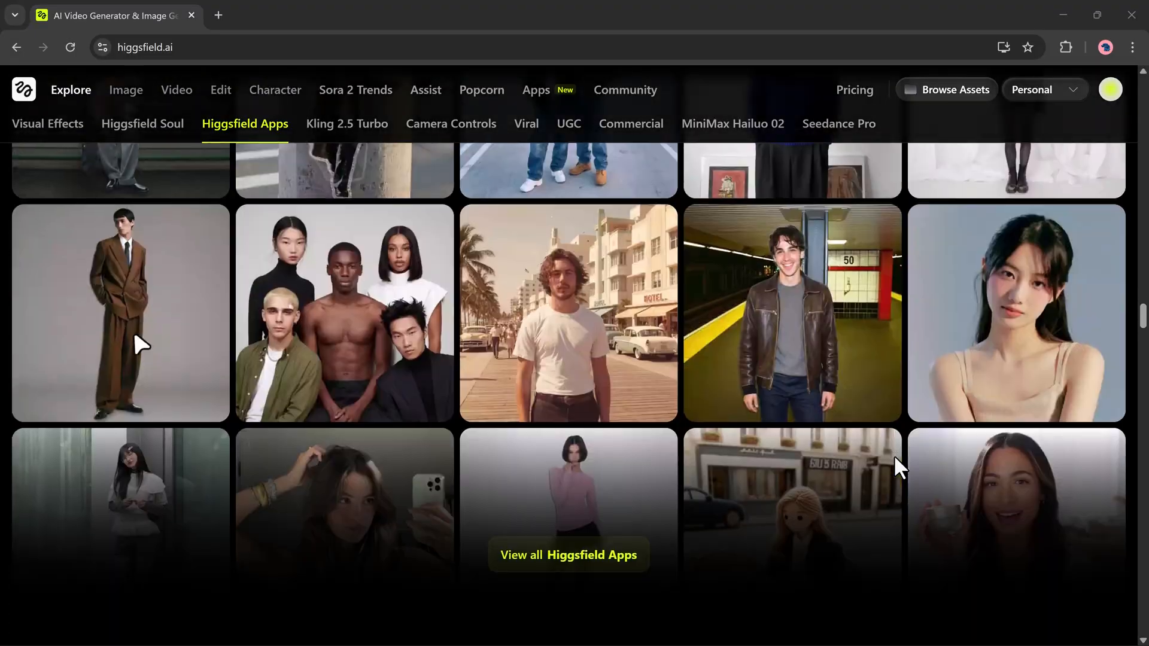
pyautogui.click(450, 123)
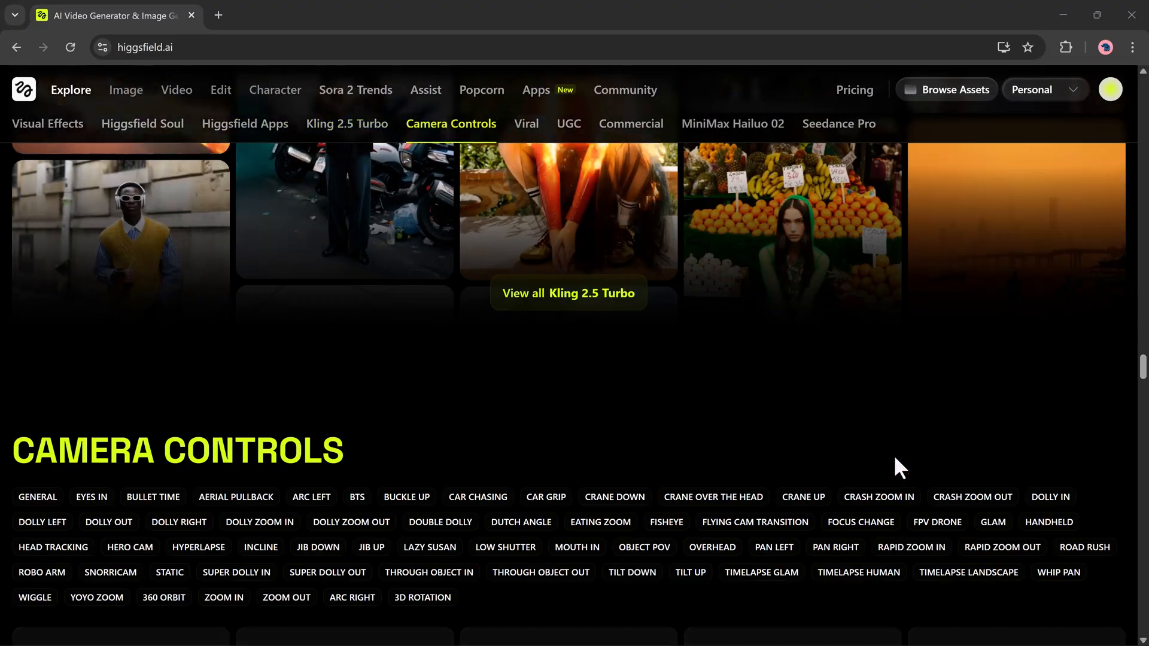
pyautogui.click(244, 123)
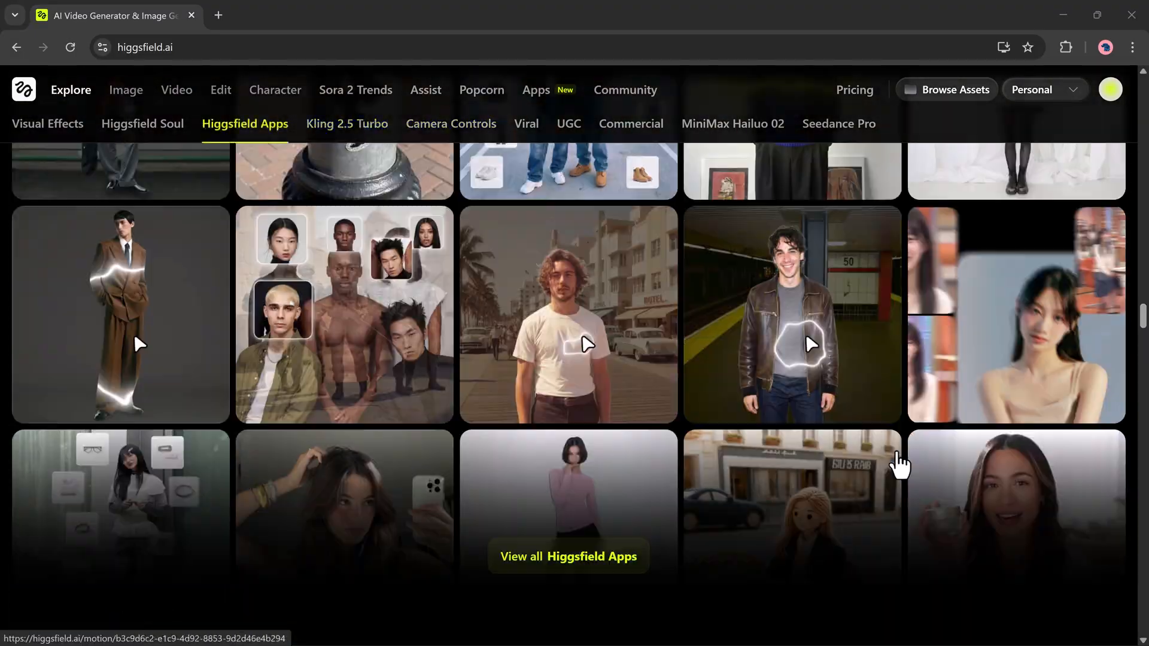
pyautogui.click(48, 123)
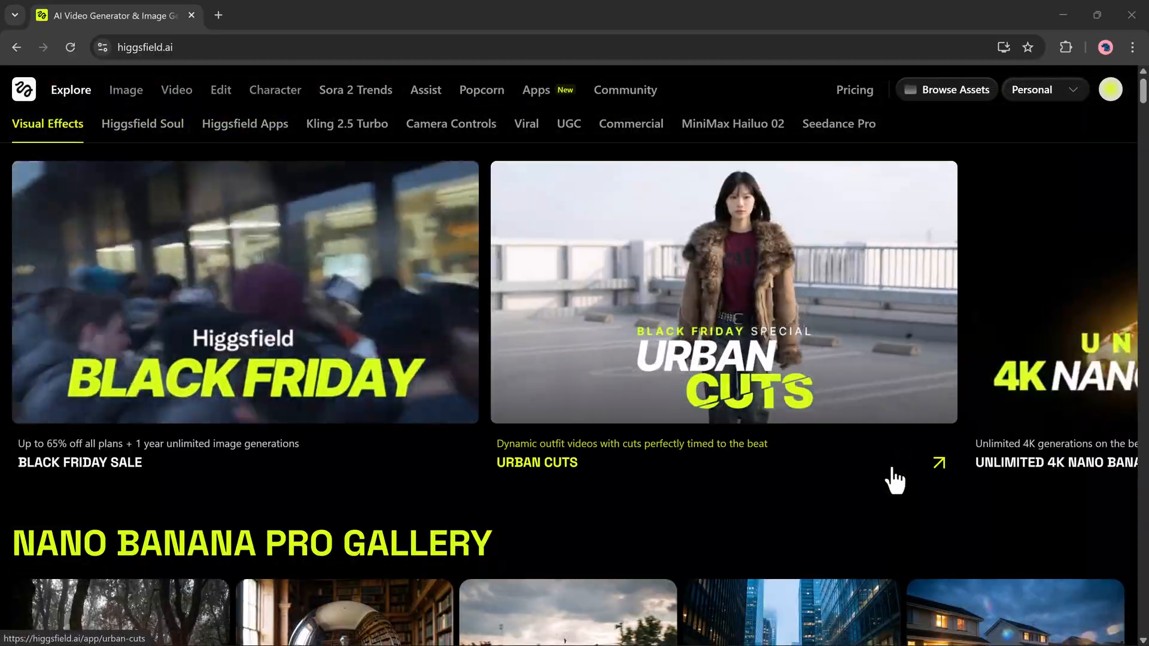